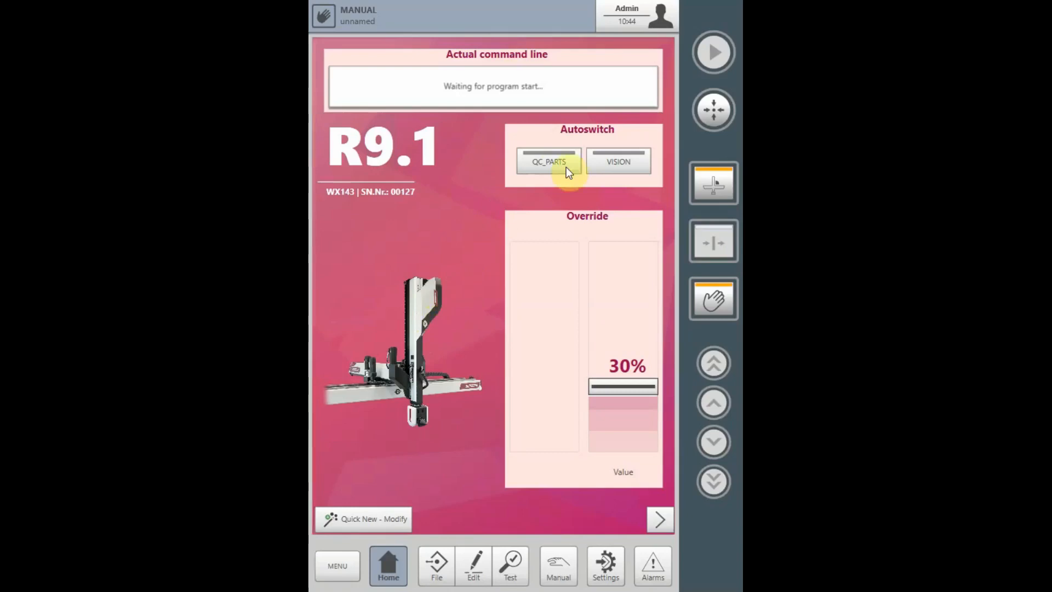
{"action": "mouse_move", "coordinate": [619, 171]}
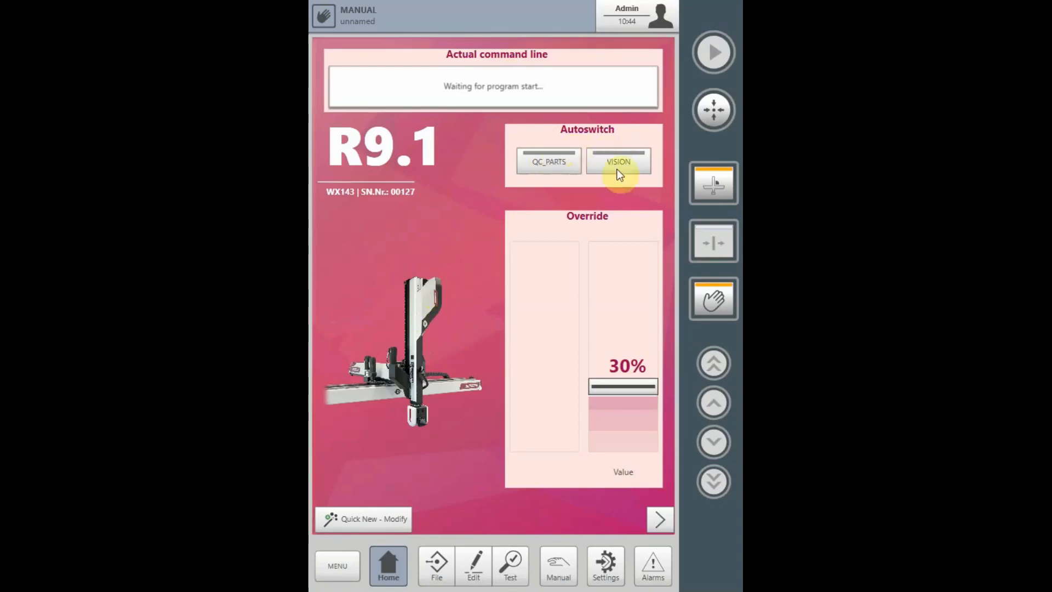
{"action": "mouse_move", "coordinate": [614, 176]}
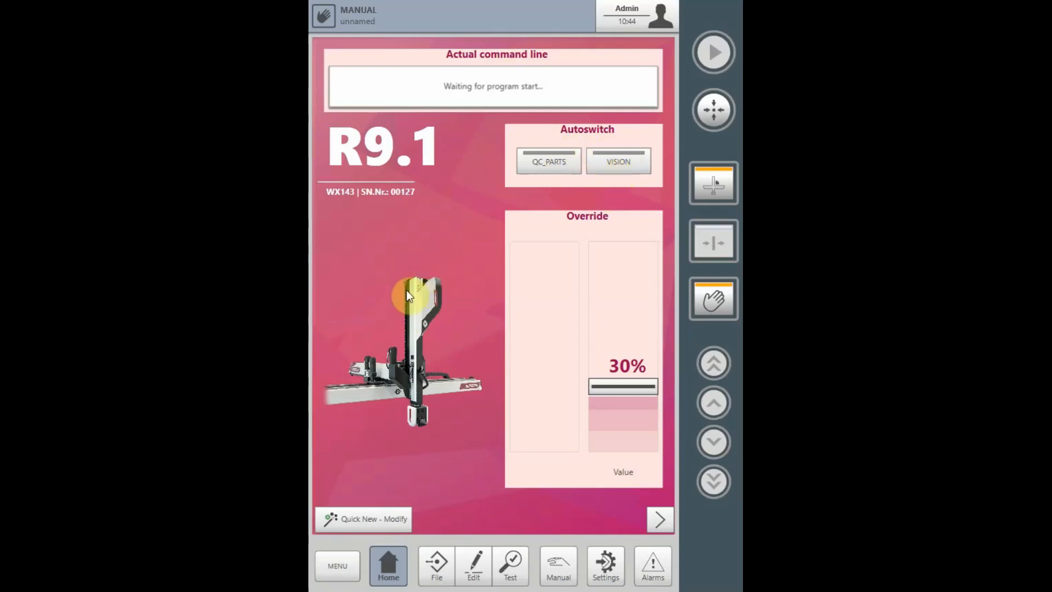
{"action": "mouse_move", "coordinate": [403, 298]}
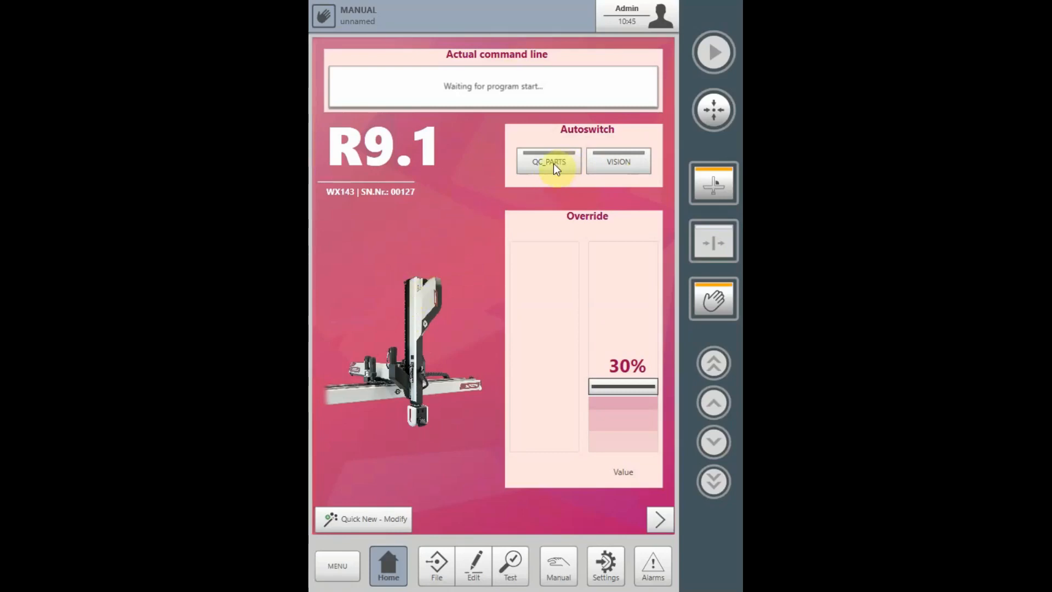
- Switch the QC_PARTS autoswitch on and momentarily trigger the VISION key
{"action": "left_click", "coordinate": [548, 161]}
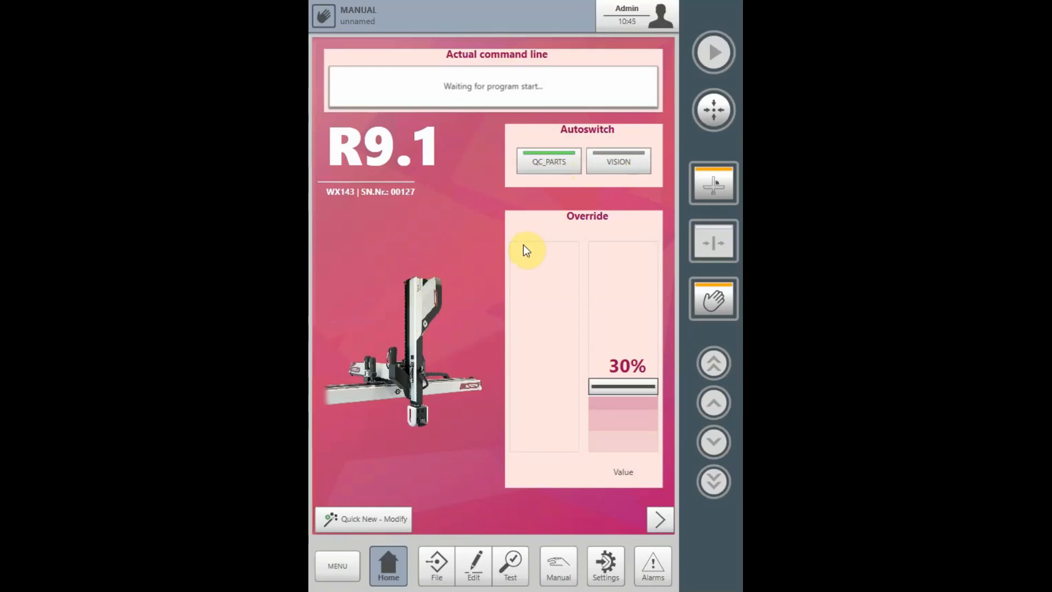
{"action": "mouse_move", "coordinate": [537, 246]}
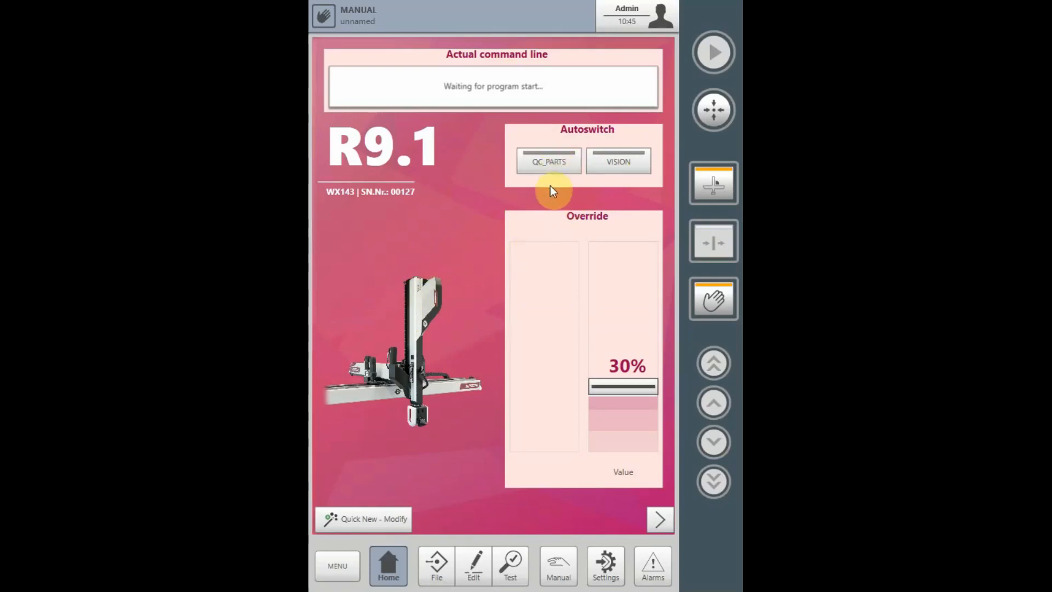
{"action": "left_click", "coordinate": [548, 161]}
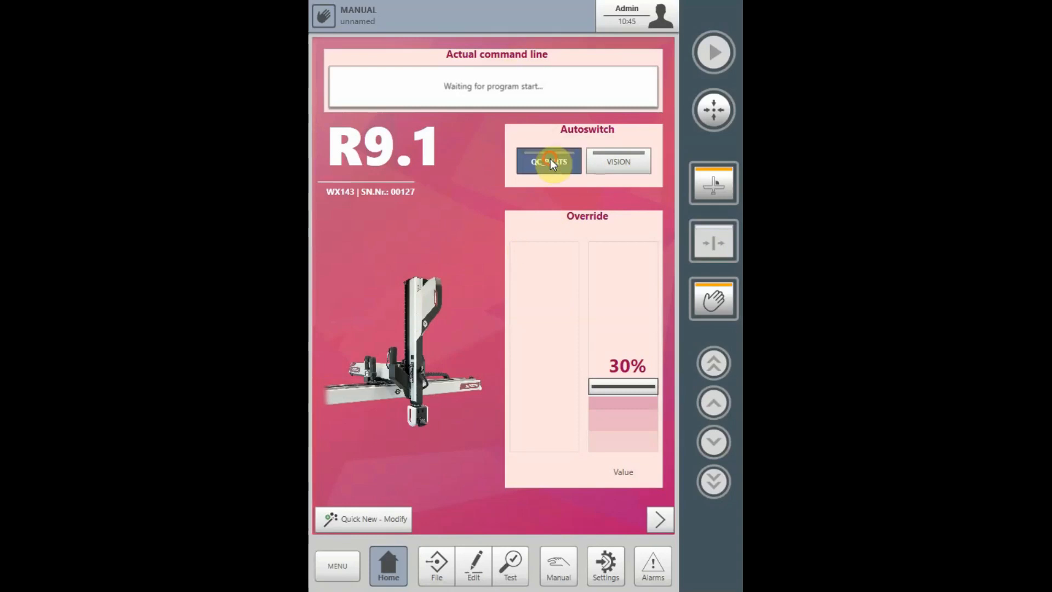
{"action": "left_click", "coordinate": [548, 161]}
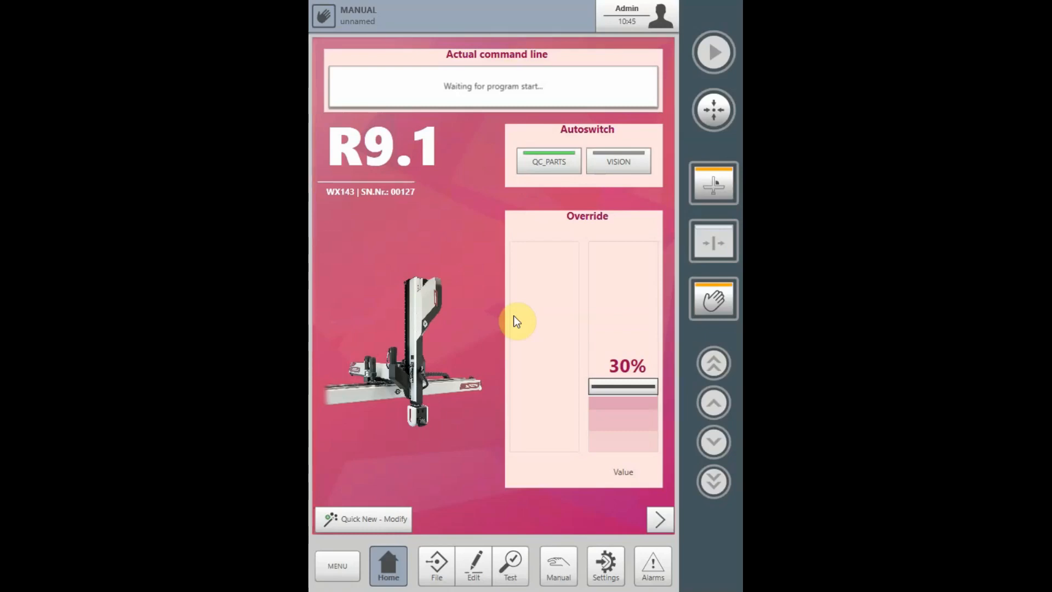
{"action": "mouse_move", "coordinate": [549, 195]}
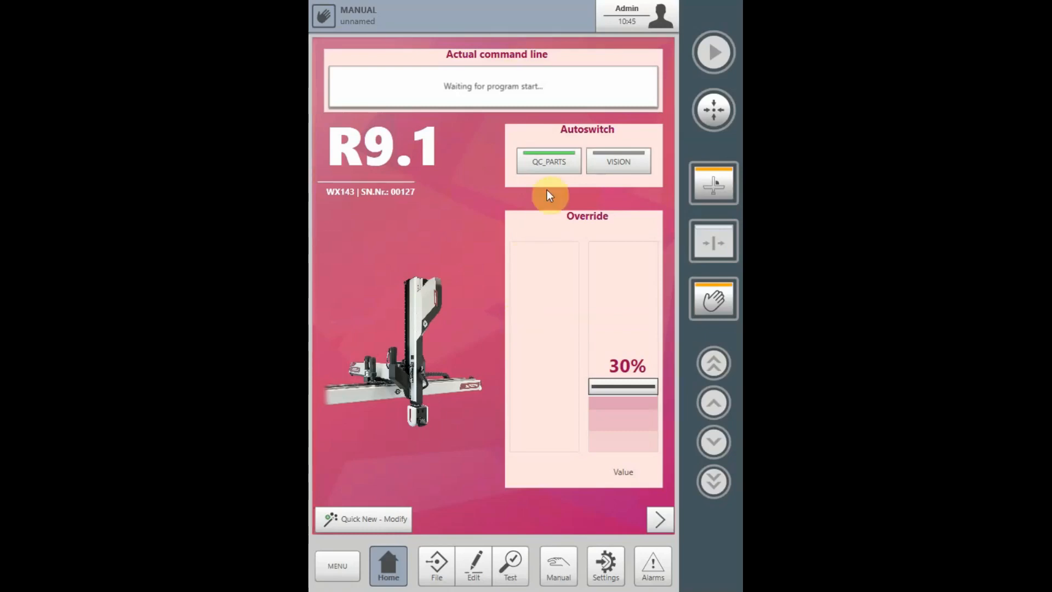
{"action": "mouse_move", "coordinate": [544, 266]}
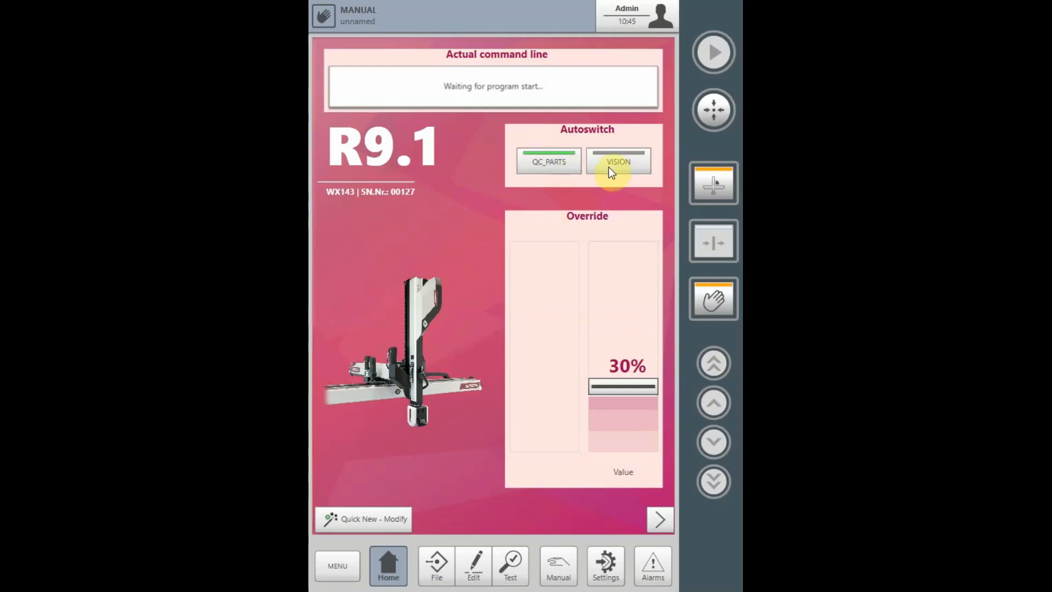
{"action": "mouse_move", "coordinate": [611, 169]}
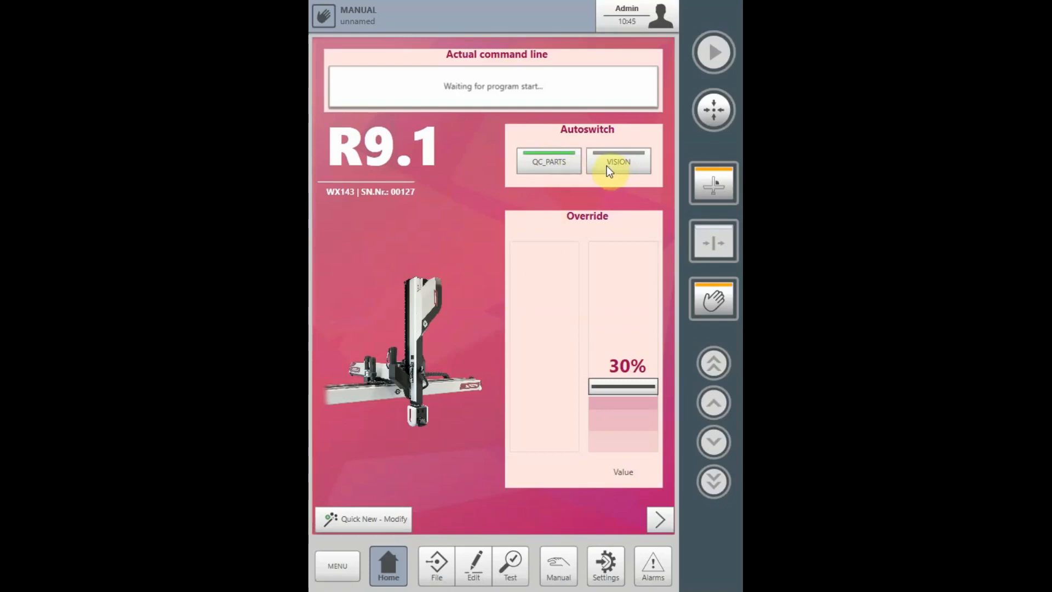
{"action": "left_click", "coordinate": [617, 161]}
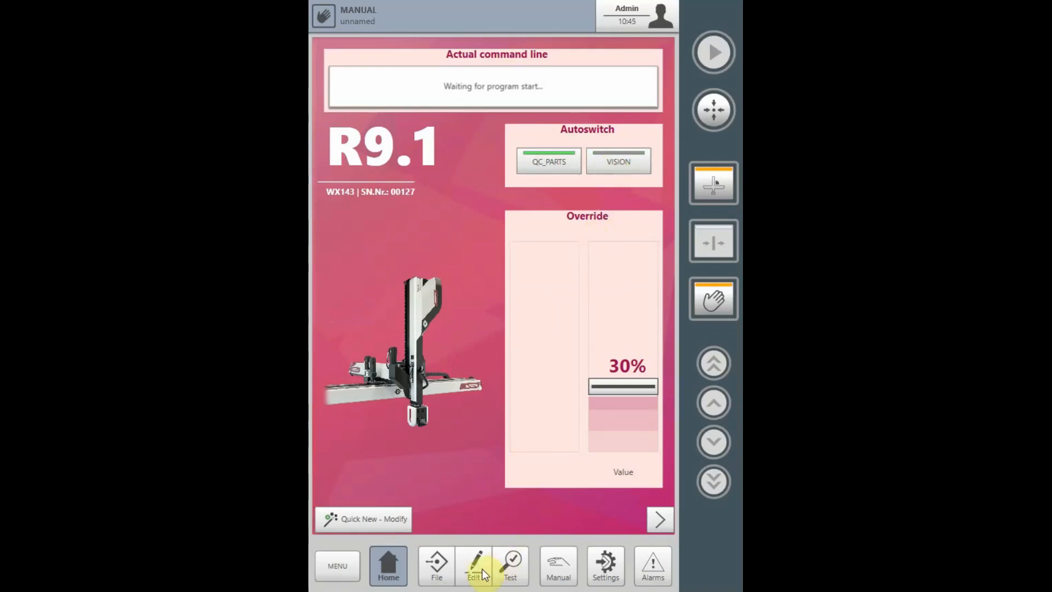
- Show the Autoswitches definition list under Setup > Variables and collections
{"action": "left_click", "coordinate": [474, 565]}
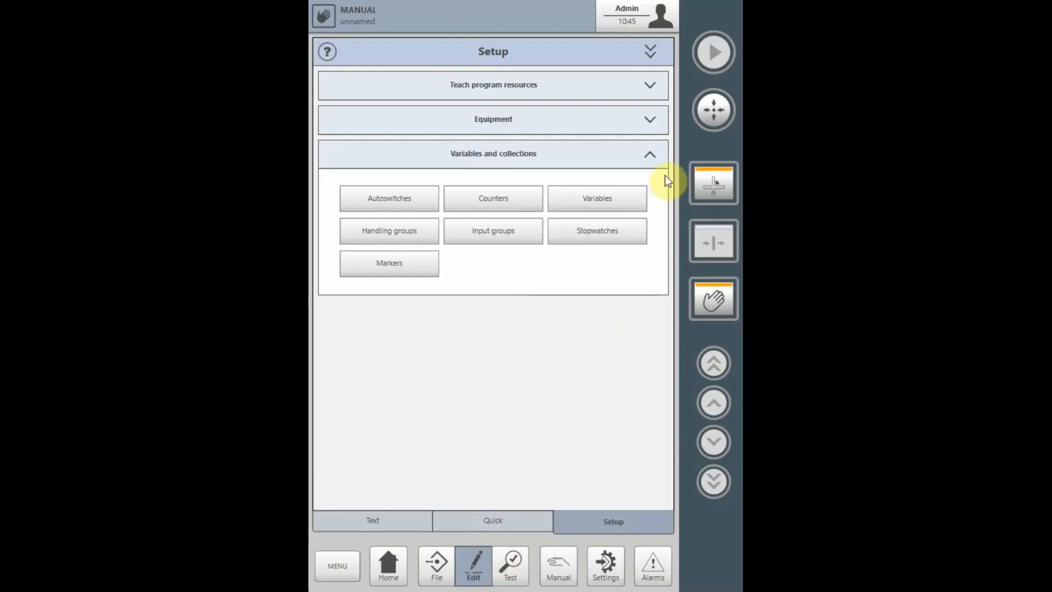
{"action": "left_click", "coordinate": [493, 153]}
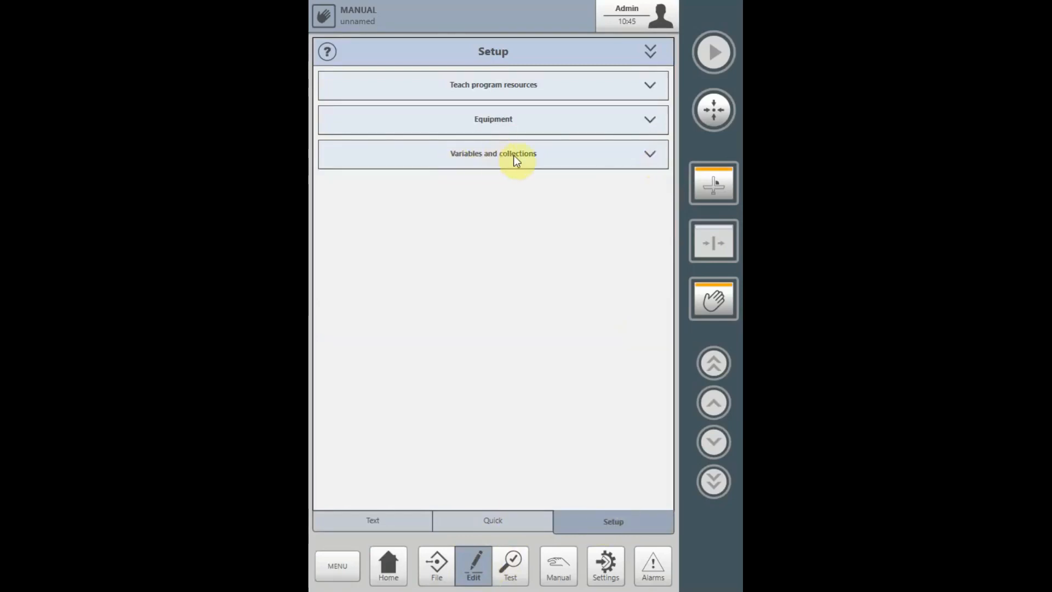
{"action": "left_click", "coordinate": [493, 154]}
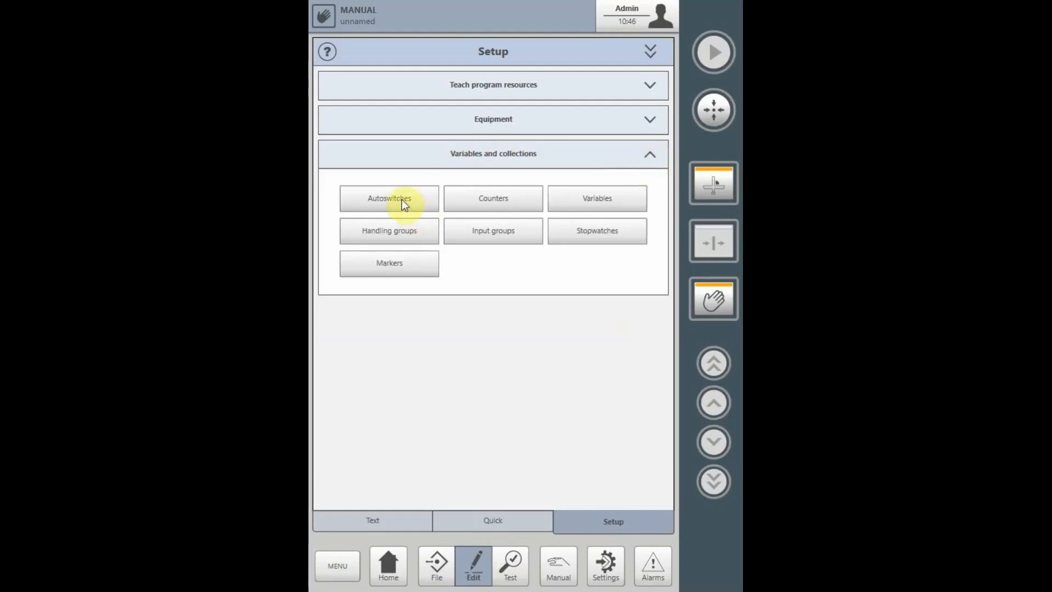
{"action": "left_click", "coordinate": [389, 198]}
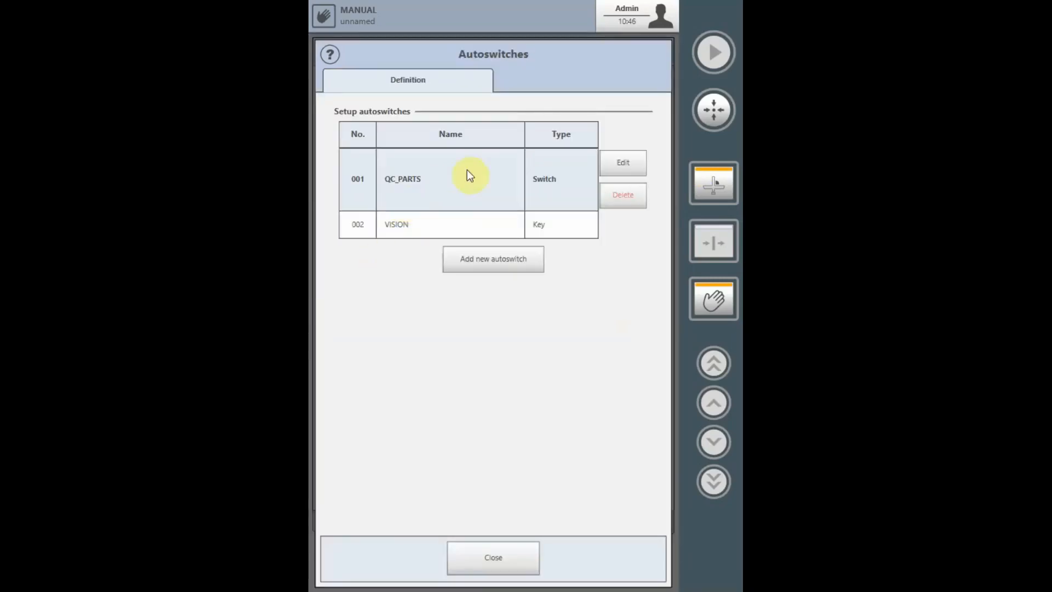
{"action": "mouse_move", "coordinate": [426, 185]}
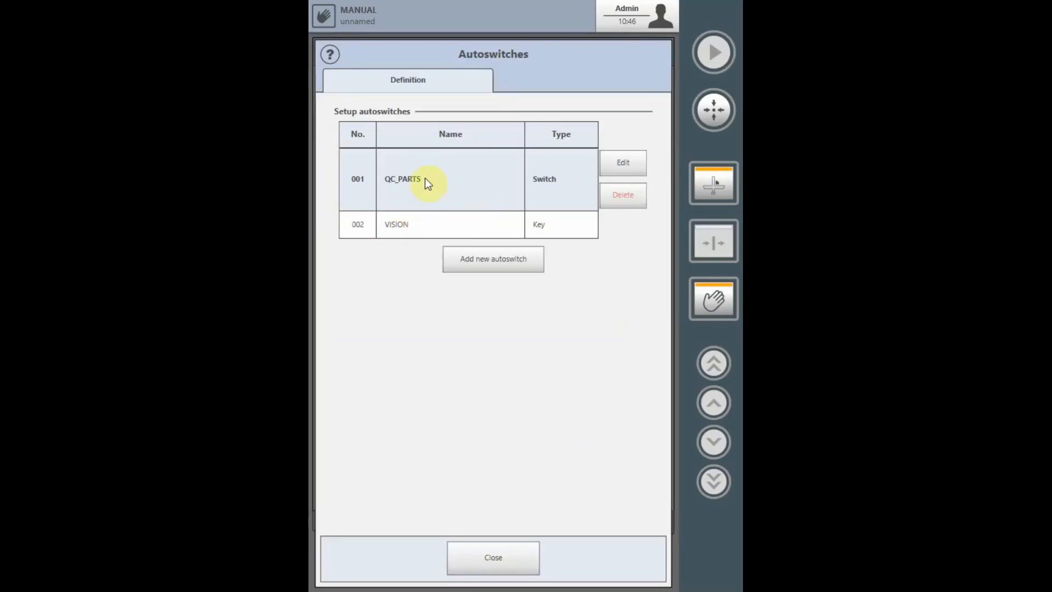
{"action": "mouse_move", "coordinate": [513, 200]}
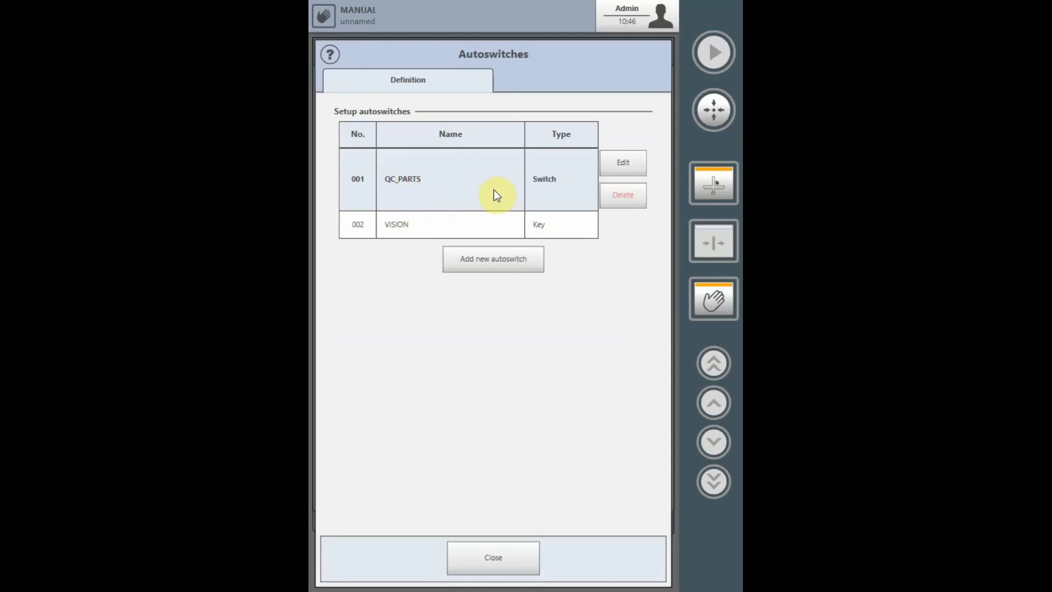
{"action": "mouse_move", "coordinate": [492, 275]}
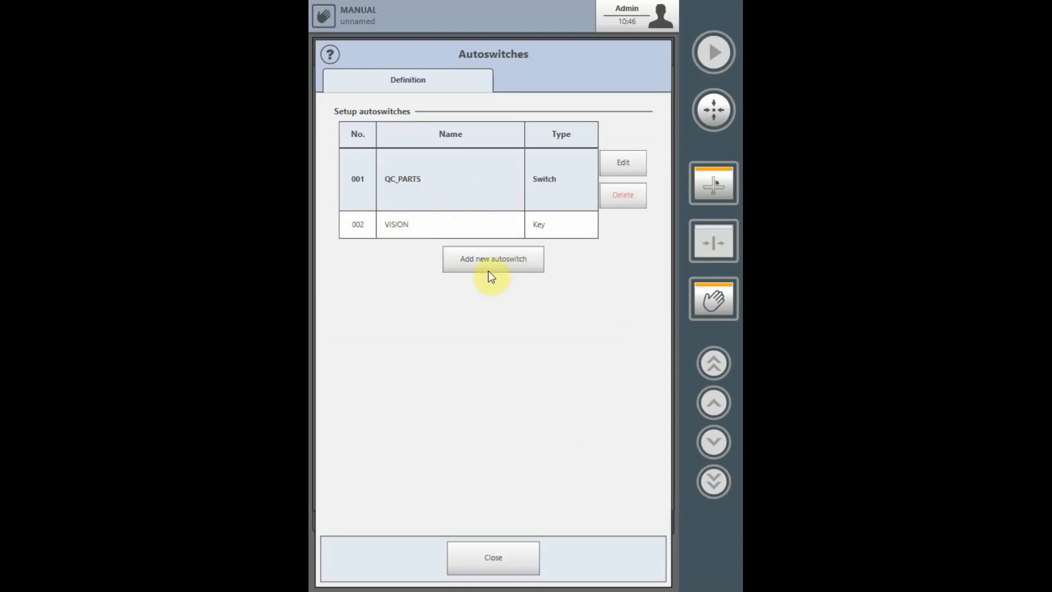
{"action": "mouse_move", "coordinate": [490, 265]}
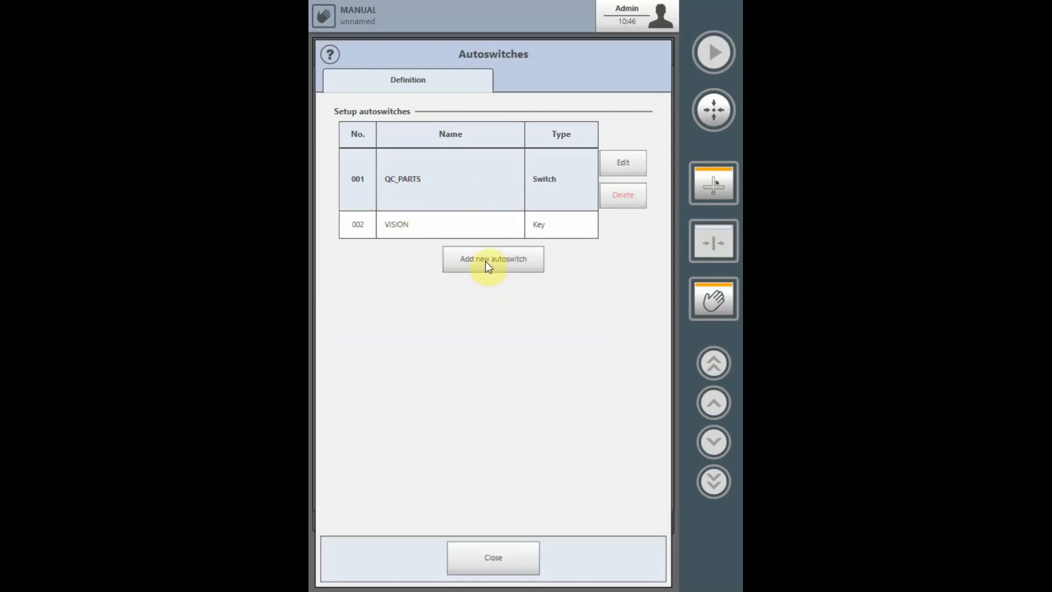
- Create a new autoswitch and name it EXAMPLE
{"action": "left_click", "coordinate": [492, 258]}
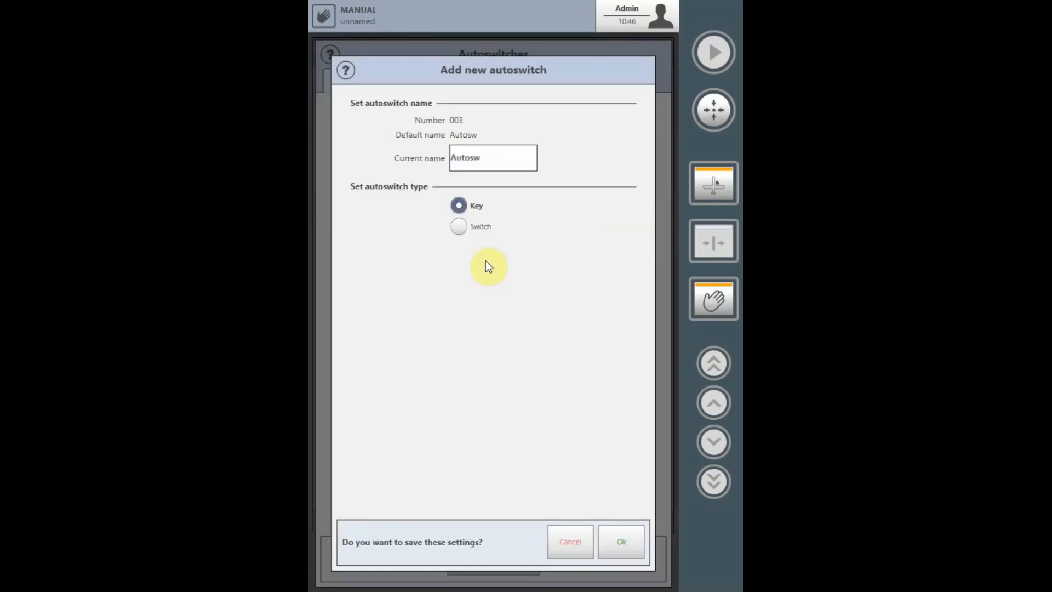
{"action": "left_click", "coordinate": [492, 158]}
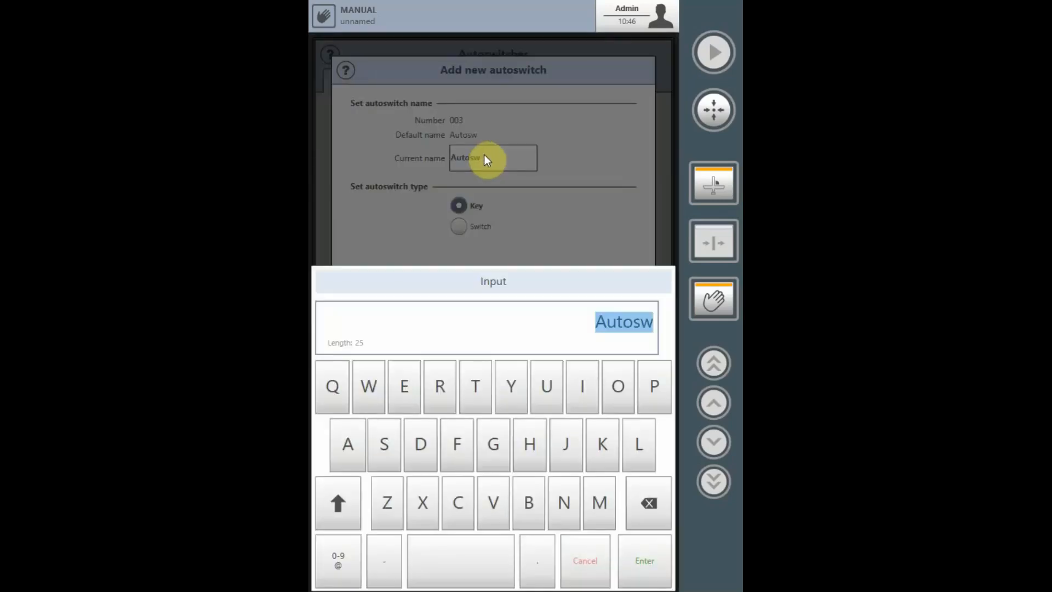
{"action": "type", "text": "EX"}
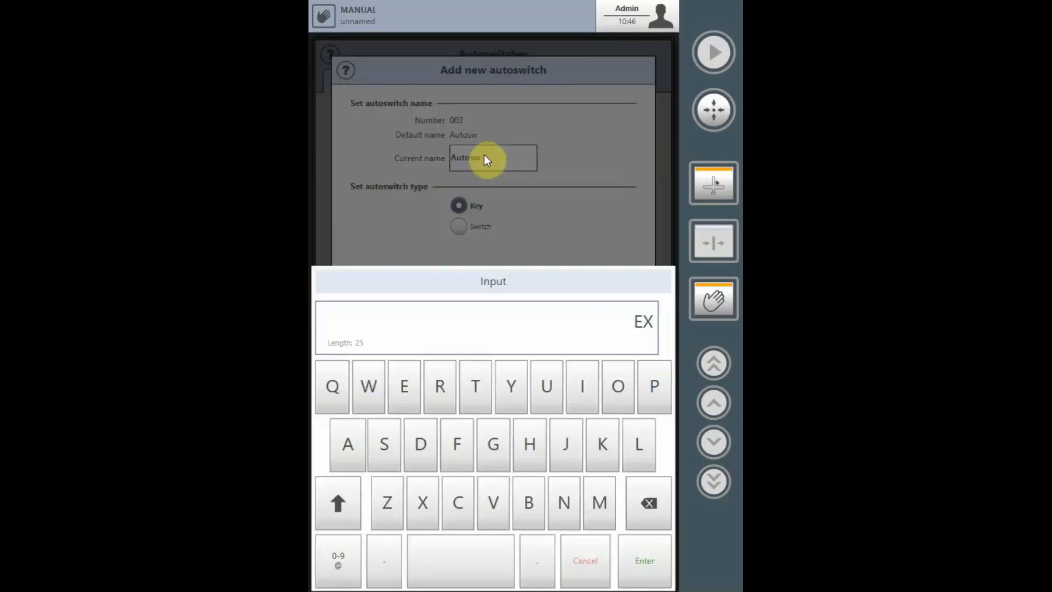
{"action": "type", "text": "AMPL"}
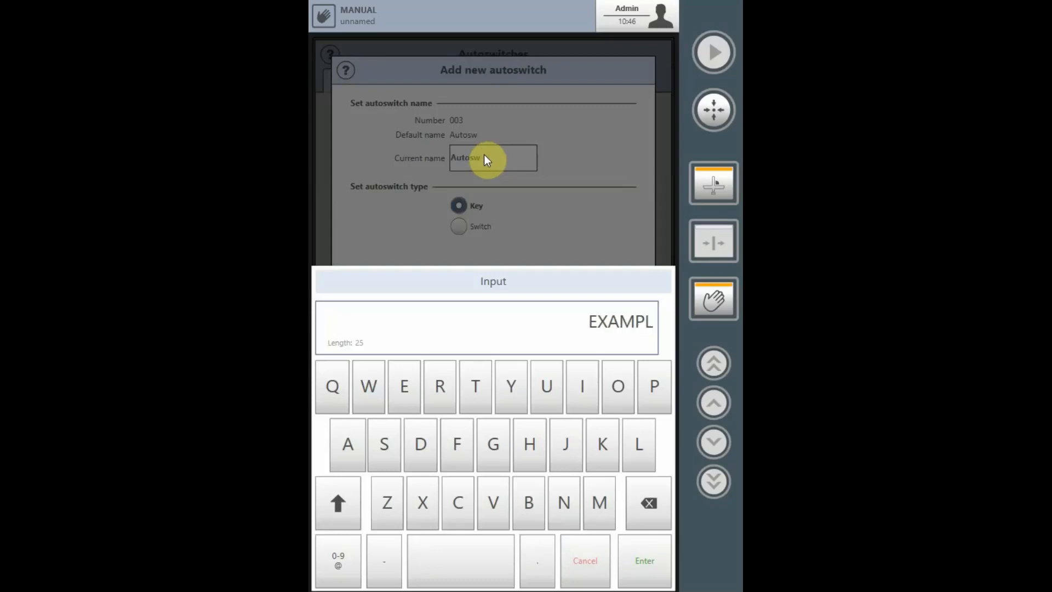
{"action": "left_click", "coordinate": [643, 560]}
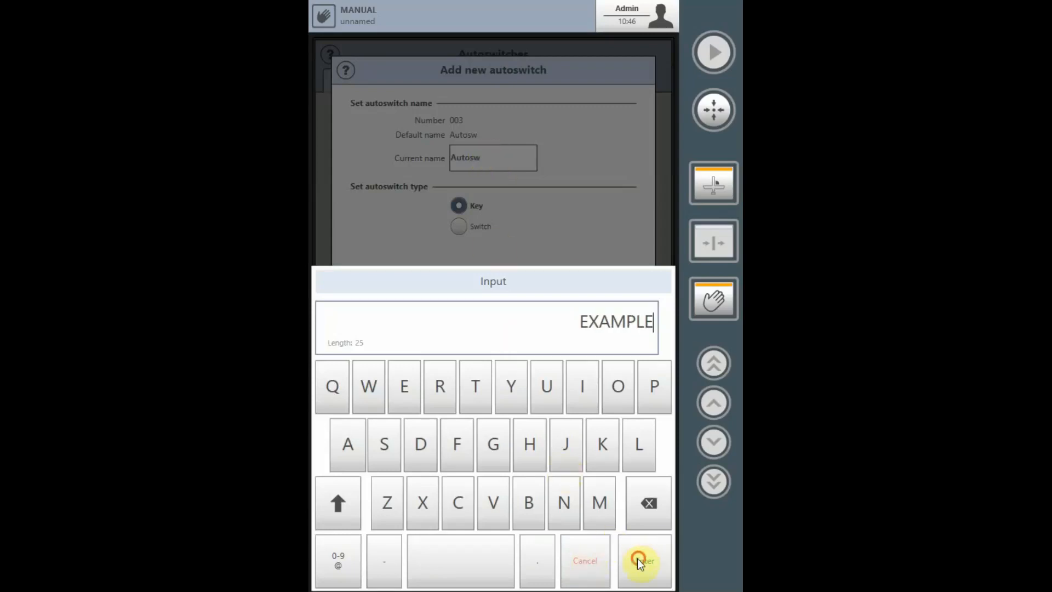
{"action": "left_click", "coordinate": [644, 561]}
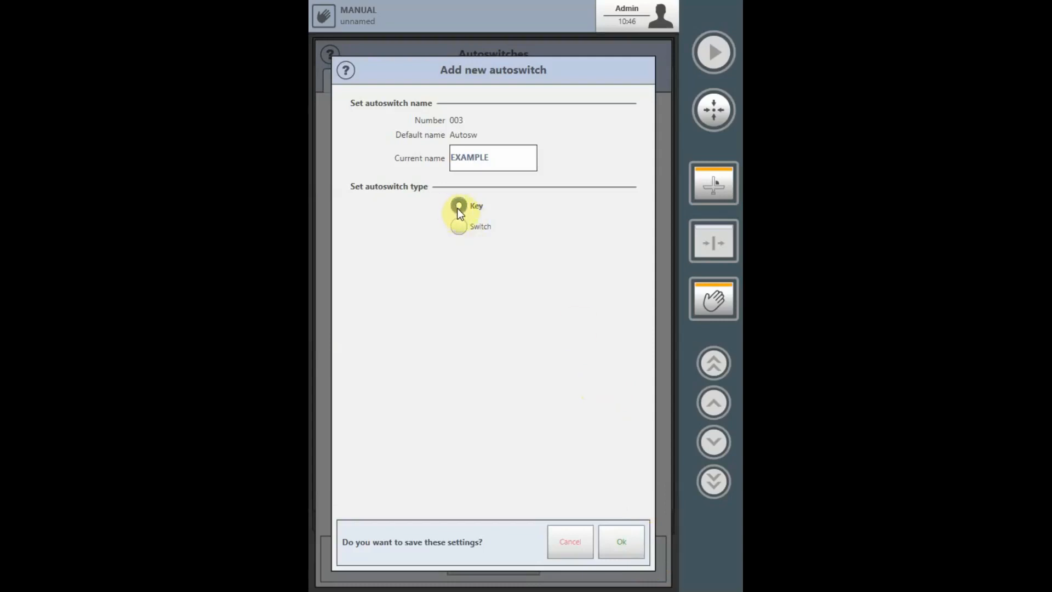
- Make EXAMPLE a Switch type rather than a Key and save it
{"action": "left_click", "coordinate": [459, 205]}
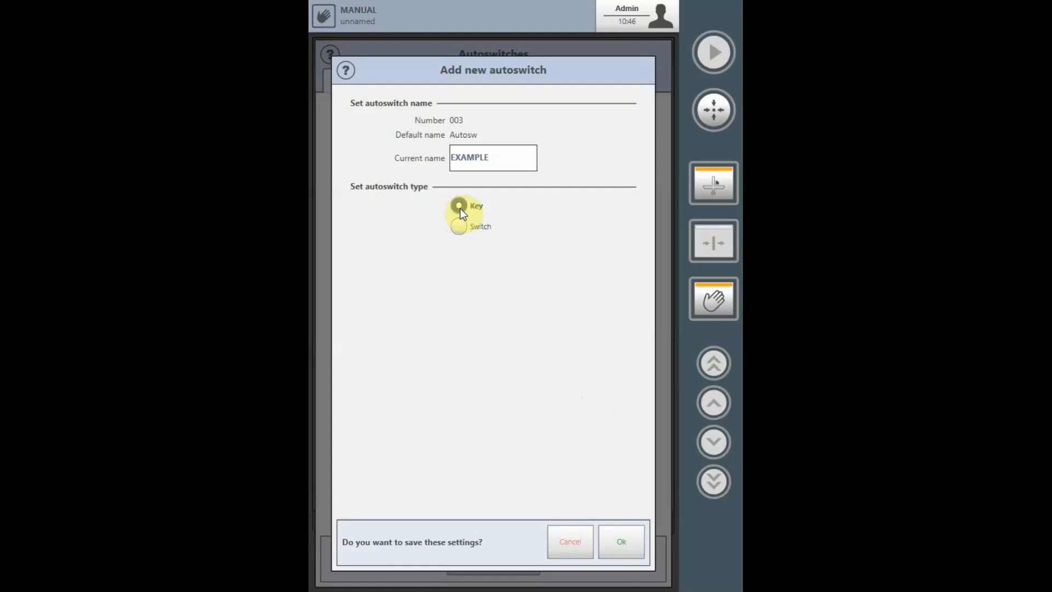
{"action": "left_click", "coordinate": [460, 205]}
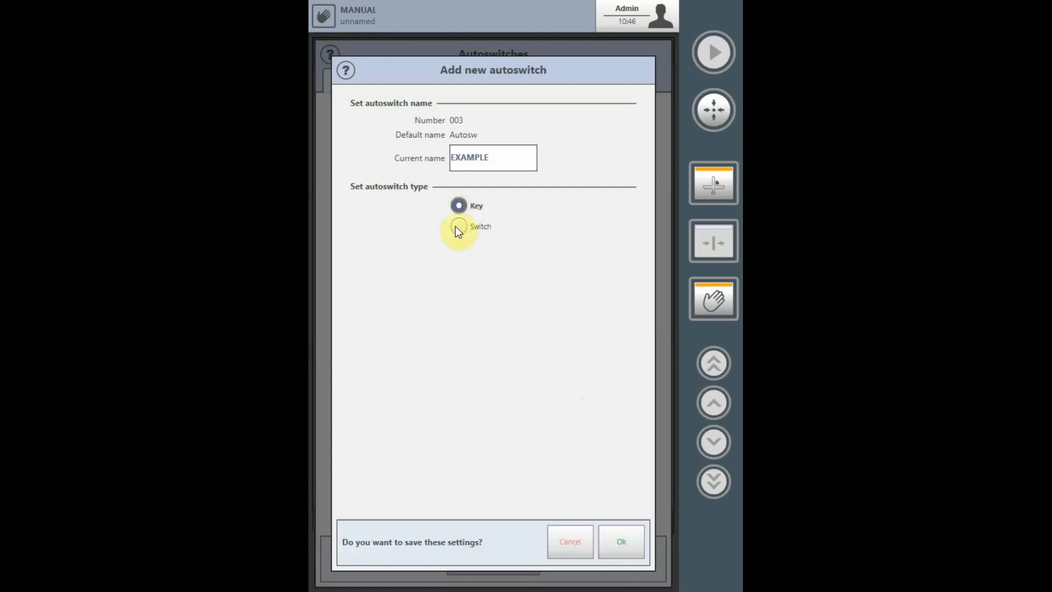
{"action": "left_click", "coordinate": [460, 225]}
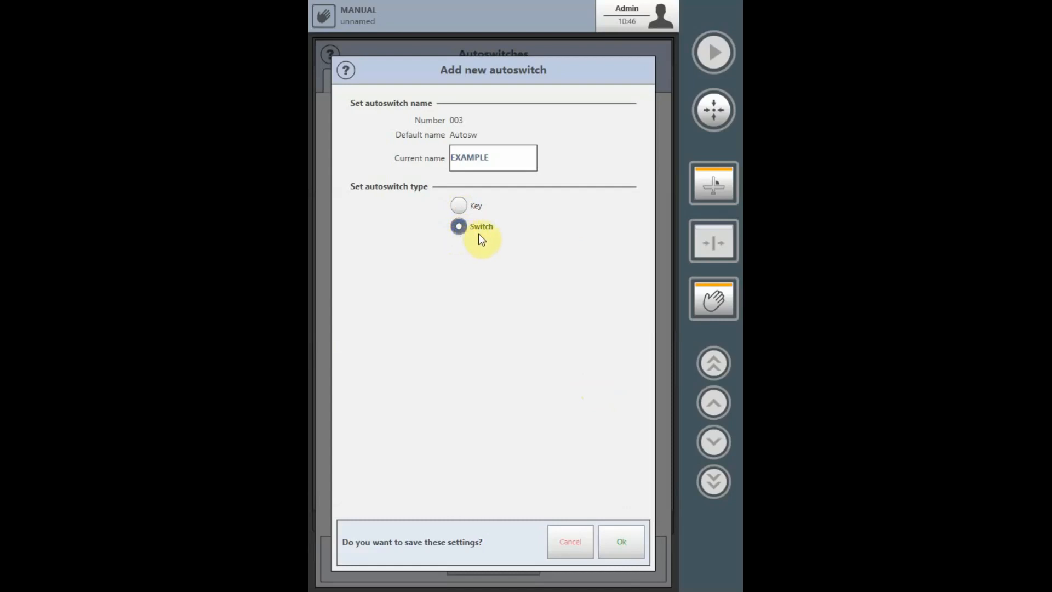
{"action": "mouse_move", "coordinate": [490, 274]}
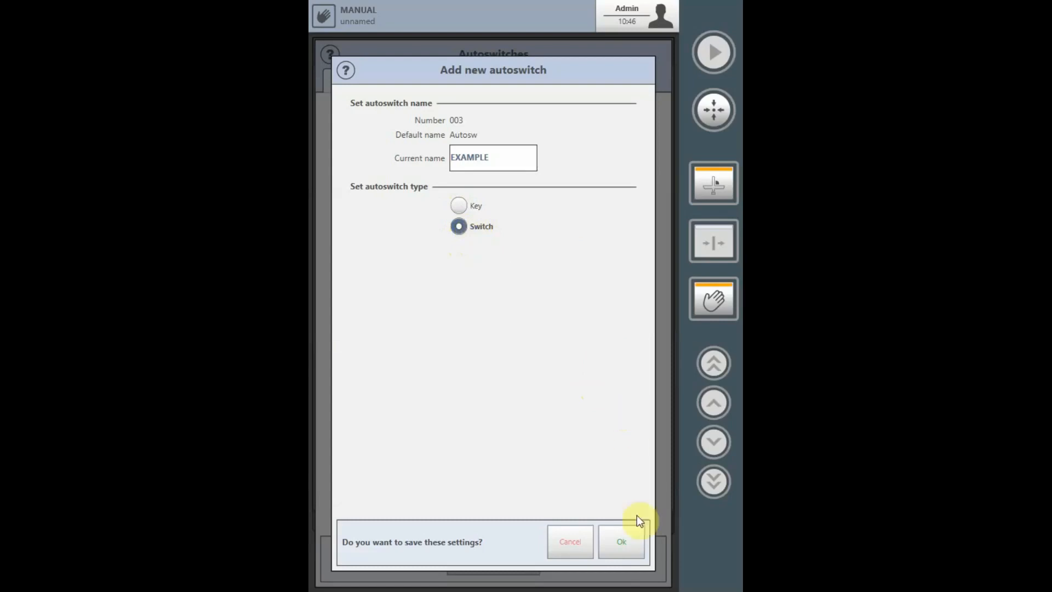
{"action": "left_click", "coordinate": [621, 542]}
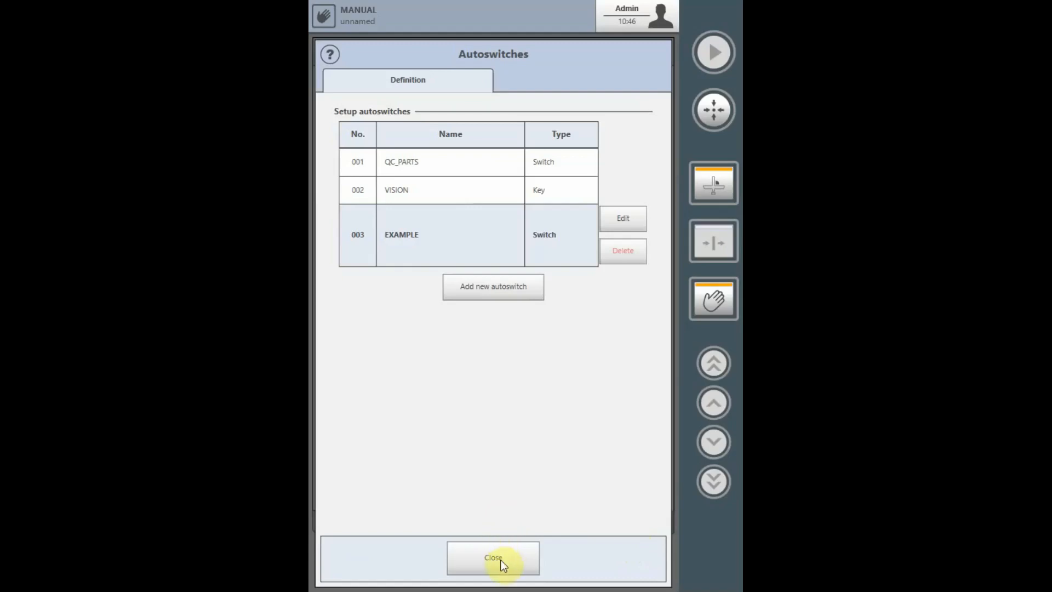
- Leave the definitions and show the robot program text with the Logic commands
{"action": "left_click", "coordinate": [492, 558]}
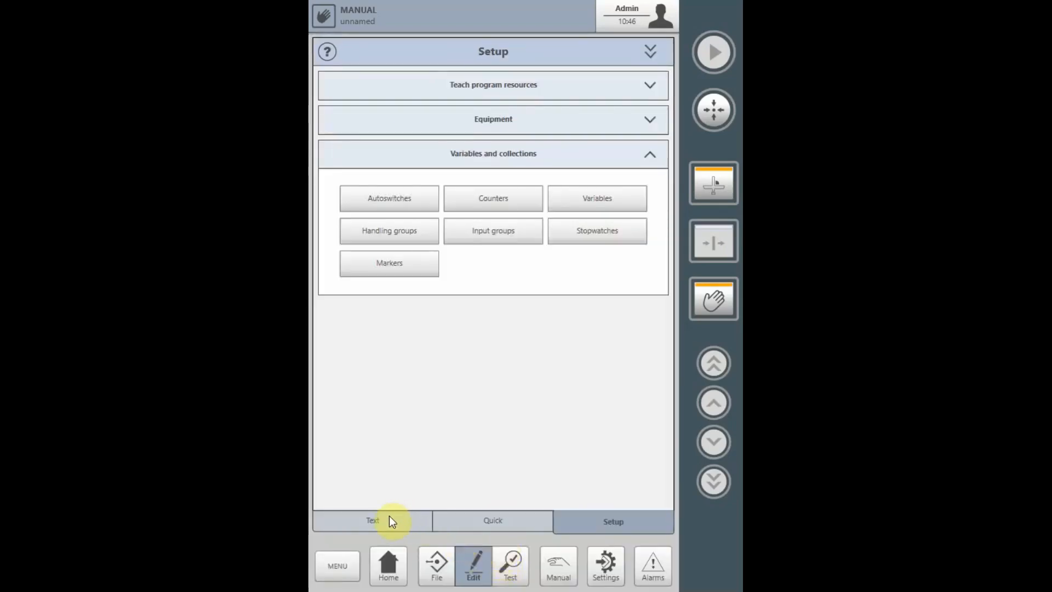
{"action": "left_click", "coordinate": [373, 519]}
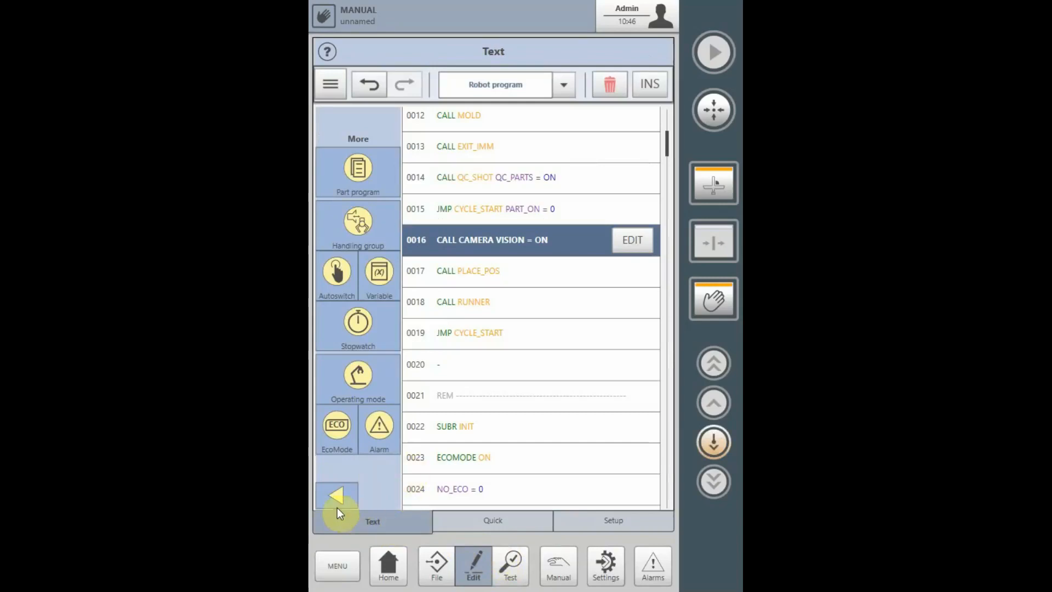
{"action": "left_click", "coordinate": [337, 496]}
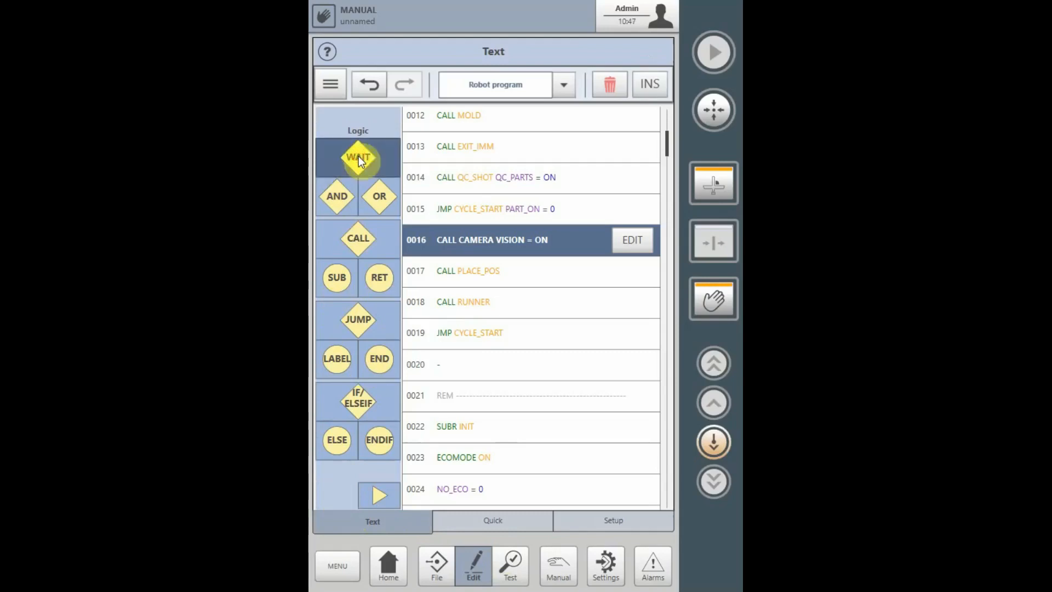
- Build a WAIT condition on equipment: autoswitch EXAMPLE = ON
{"action": "left_click", "coordinate": [357, 156]}
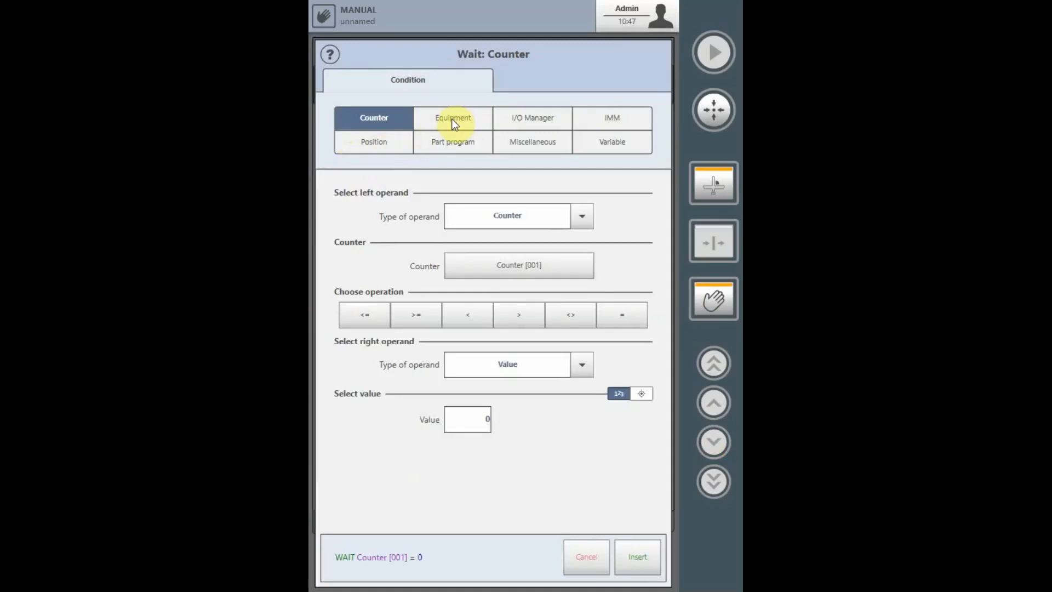
{"action": "left_click", "coordinate": [453, 117]}
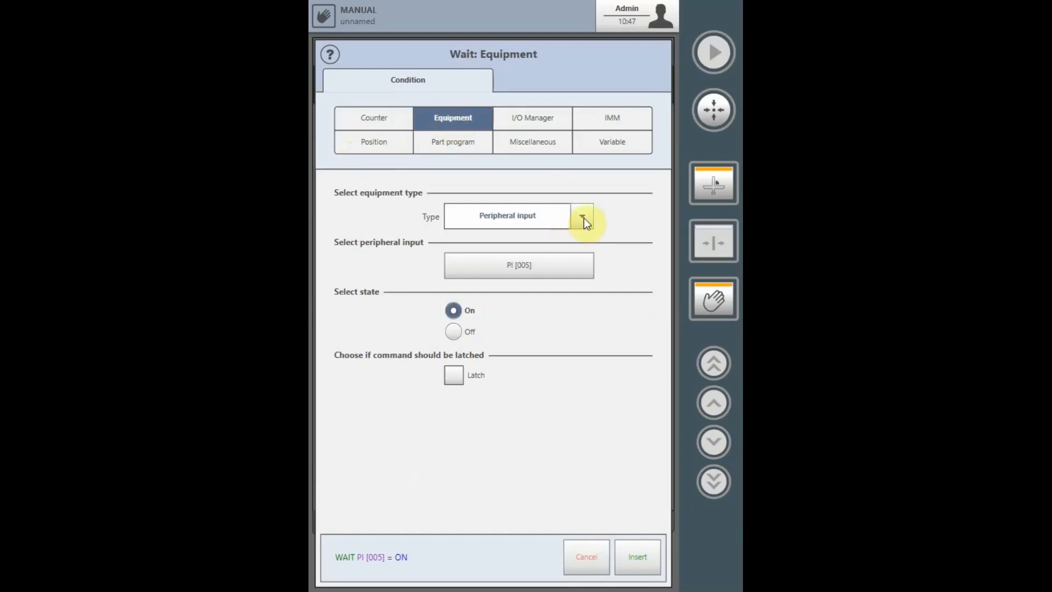
{"action": "left_click", "coordinate": [581, 216]}
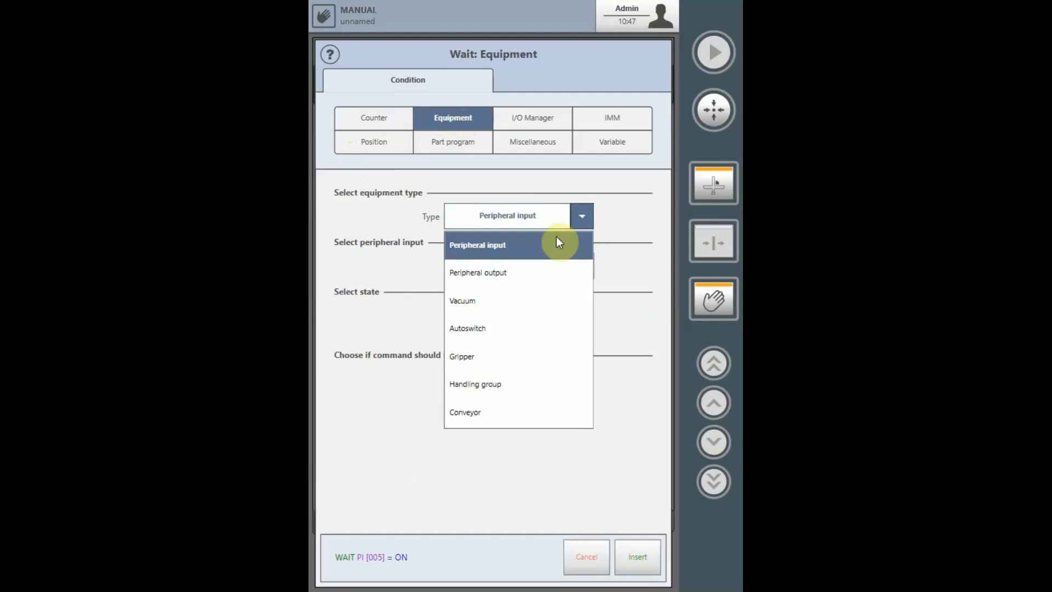
{"action": "left_click", "coordinate": [477, 245]}
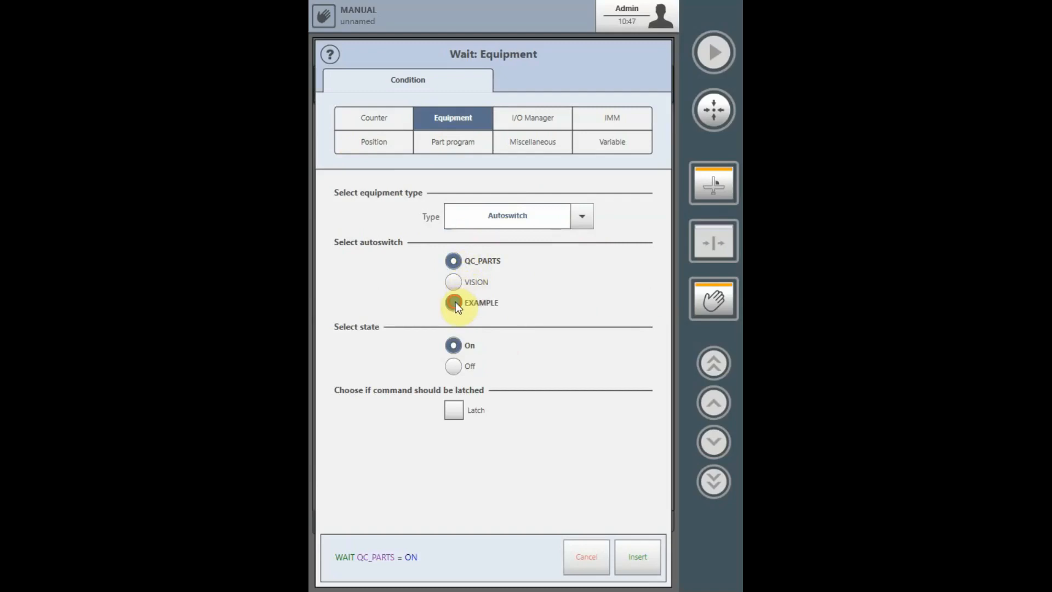
{"action": "left_click", "coordinate": [453, 302]}
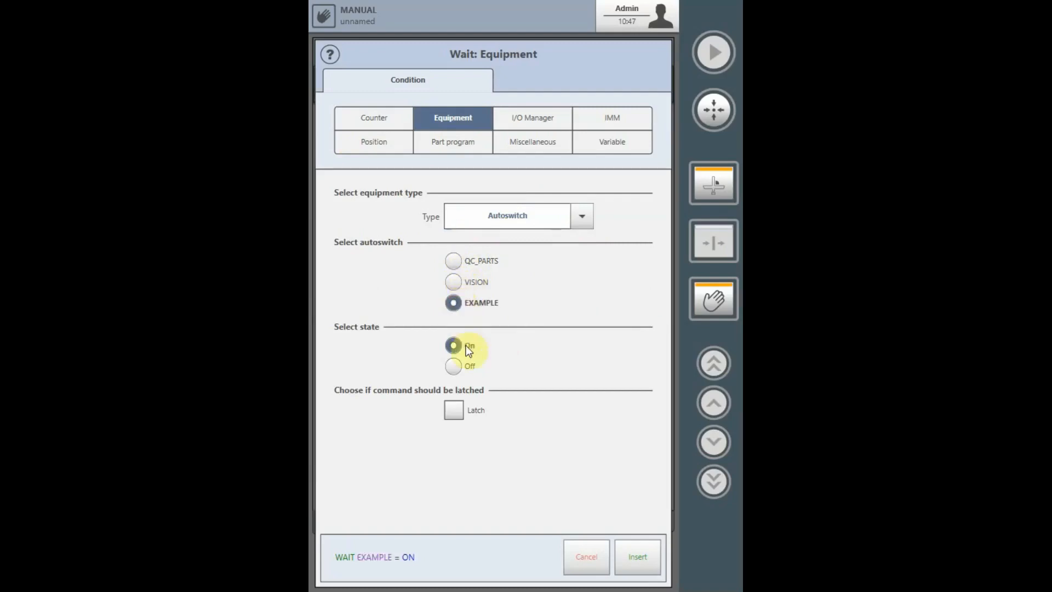
{"action": "left_click", "coordinate": [453, 366]}
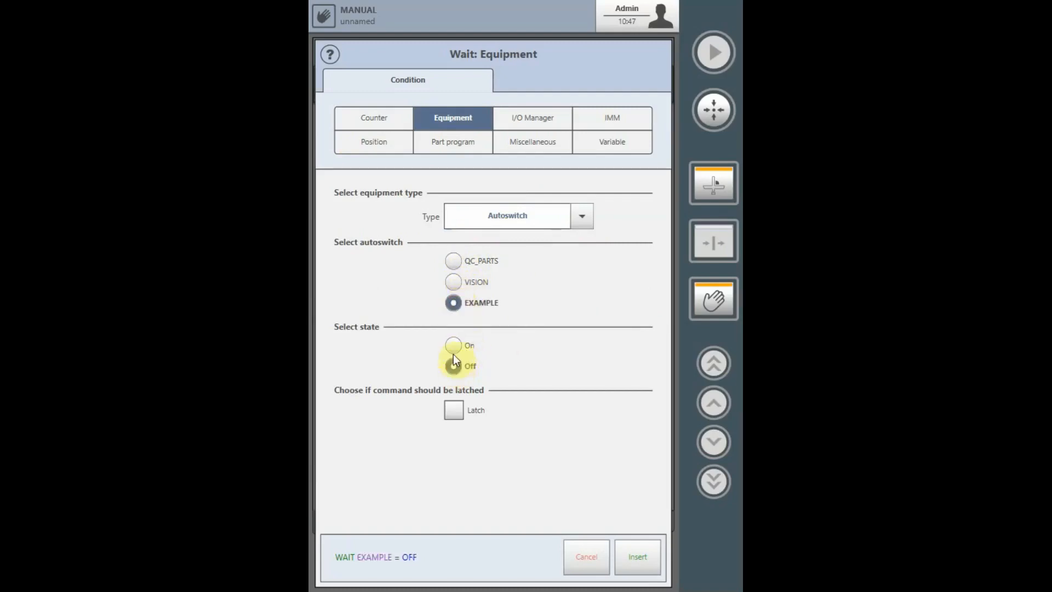
{"action": "left_click", "coordinate": [453, 345]}
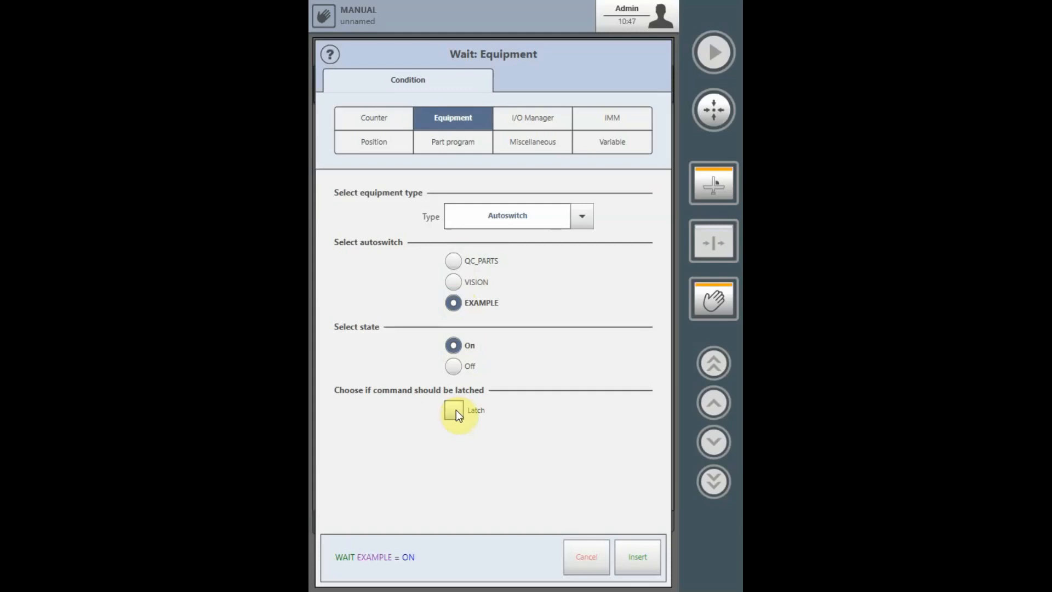
{"action": "mouse_move", "coordinate": [490, 460]}
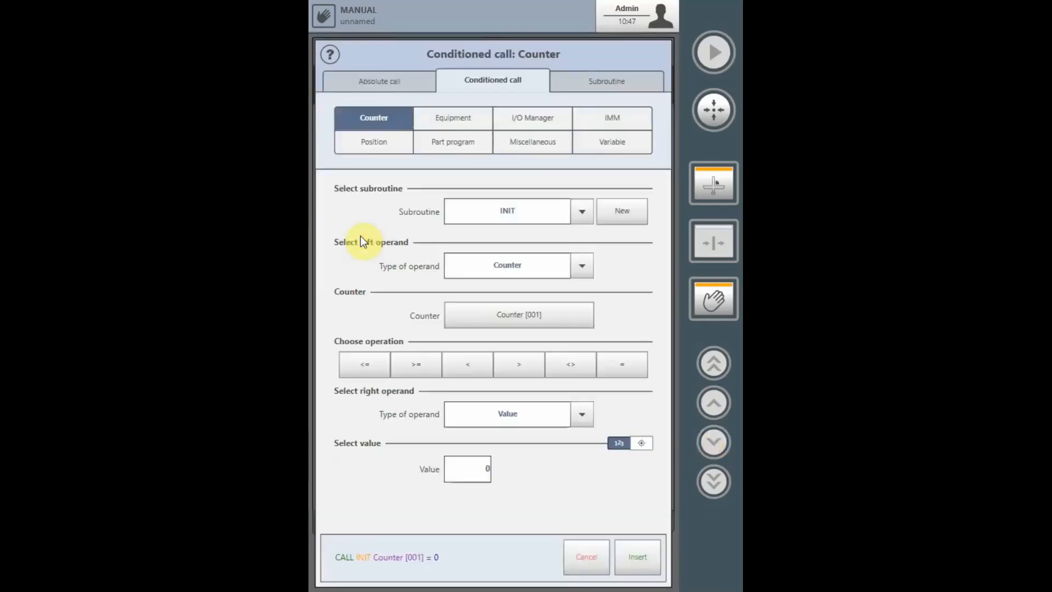
{"action": "mouse_move", "coordinate": [453, 117]}
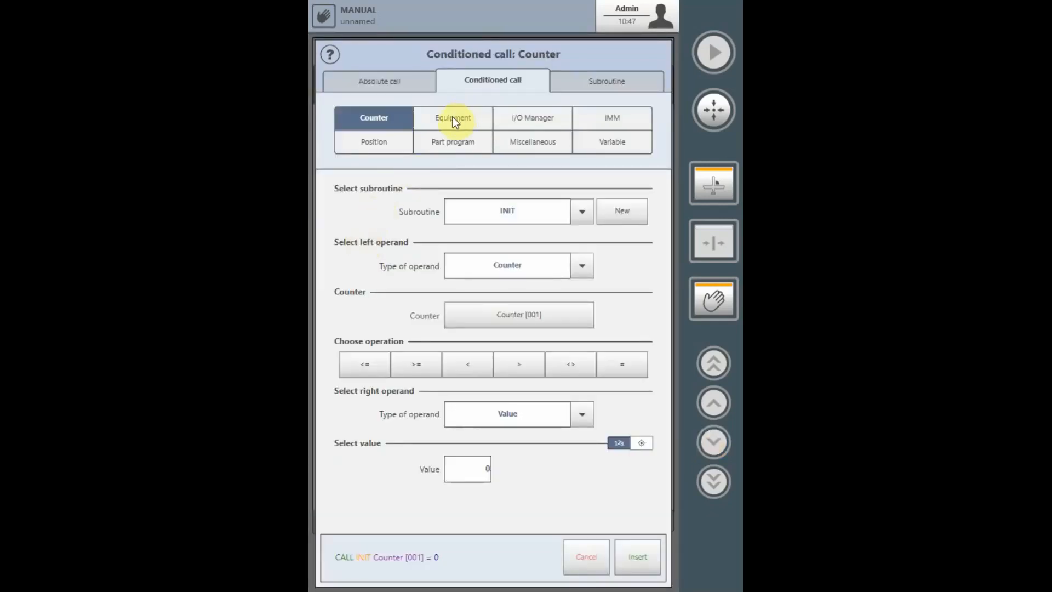
- Build a conditioned call of subroutine CAMERA on autoswitch VISION
{"action": "left_click", "coordinate": [453, 117]}
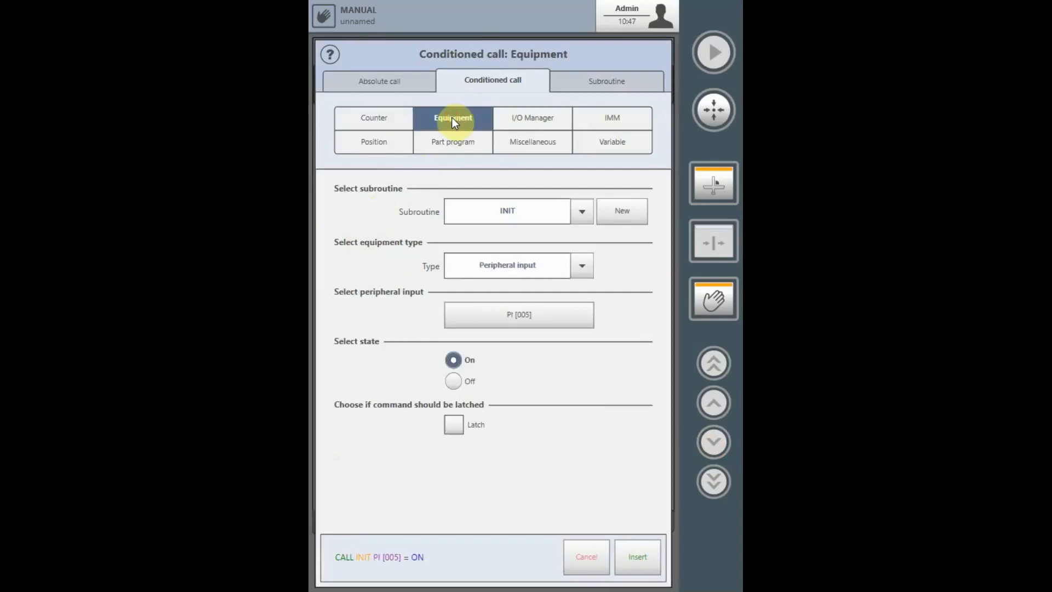
{"action": "left_click", "coordinate": [581, 210]}
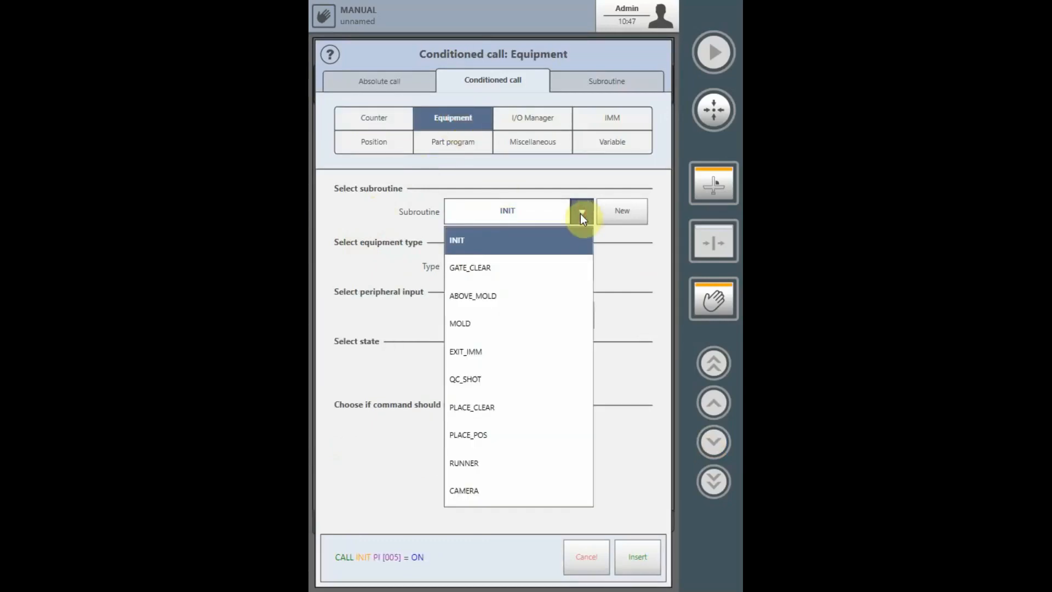
{"action": "left_click", "coordinate": [464, 490]}
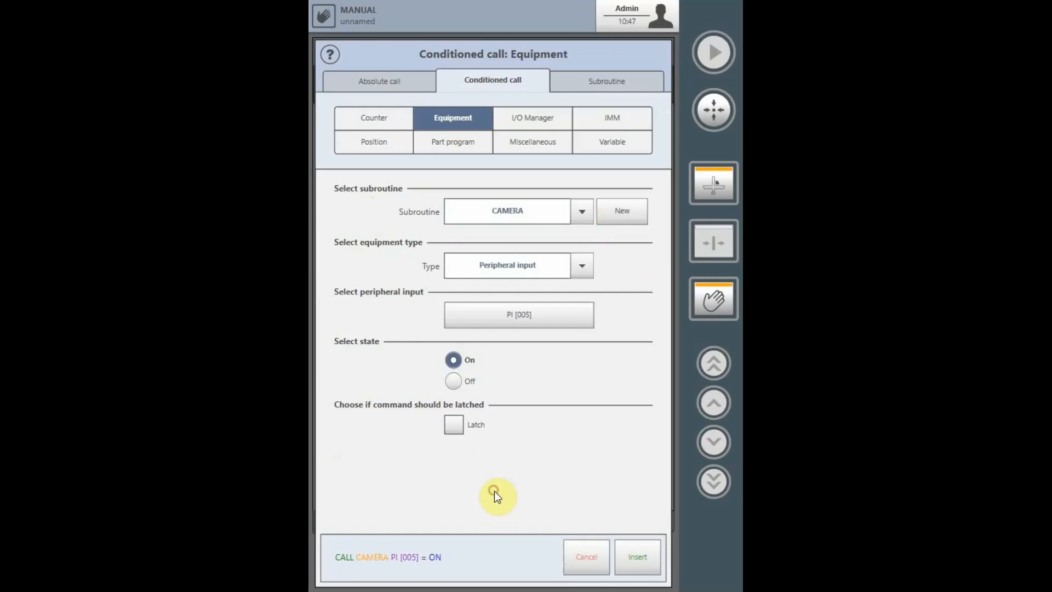
{"action": "left_click", "coordinate": [581, 264]}
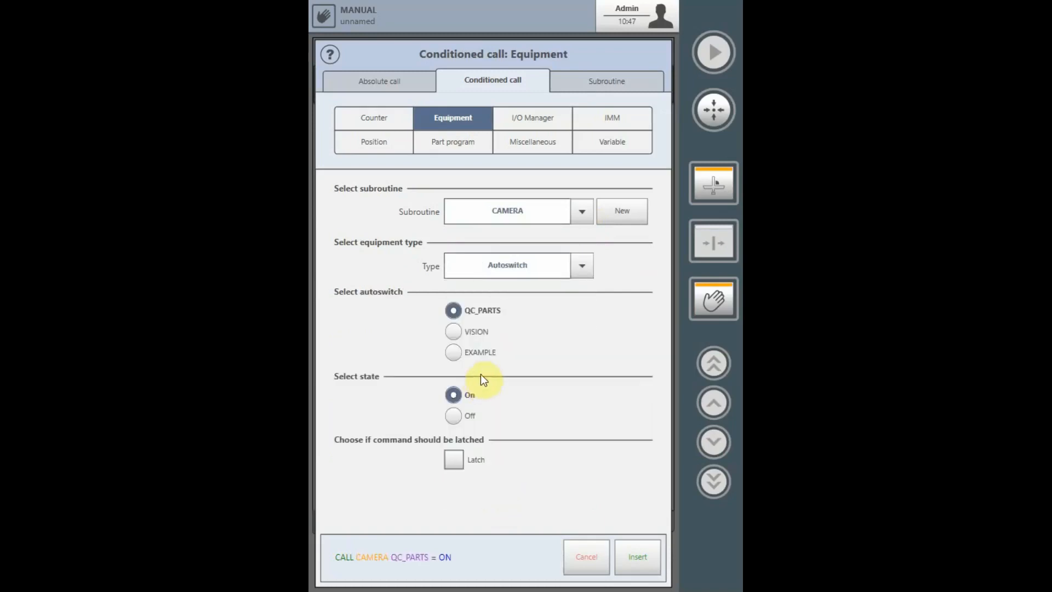
{"action": "left_click", "coordinate": [452, 331]}
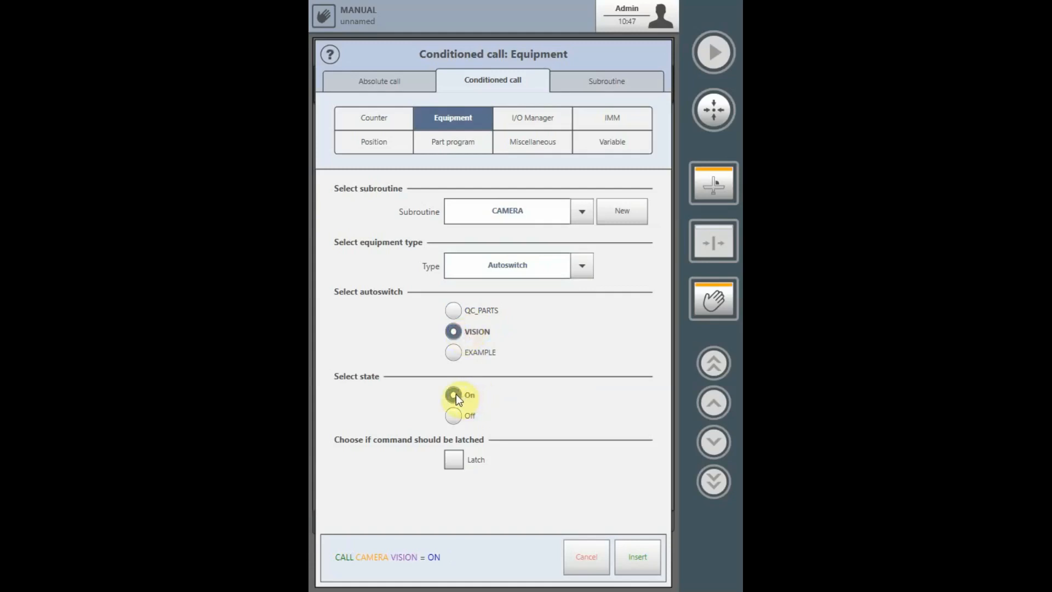
- Try the On/Off and Latch options, leave it ON unlatched, then cancel without inserting
{"action": "left_click", "coordinate": [453, 395]}
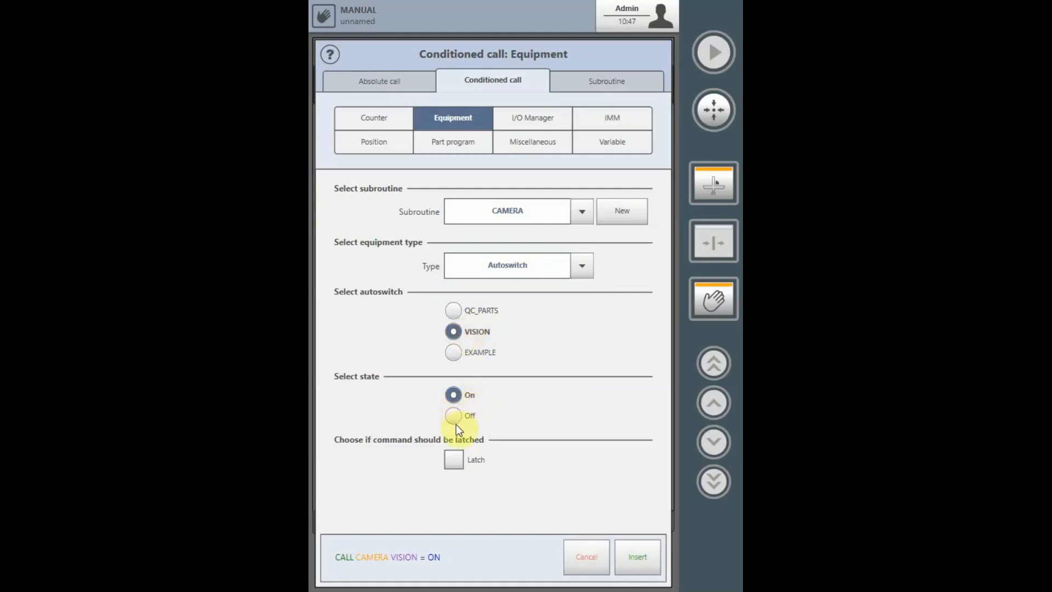
{"action": "left_click", "coordinate": [453, 415]}
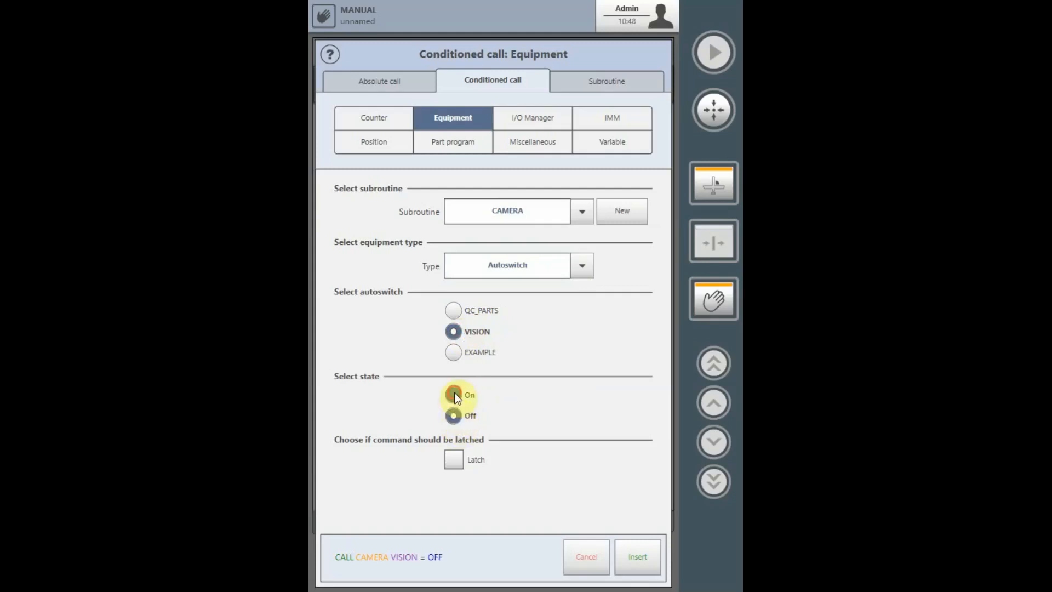
{"action": "left_click", "coordinate": [453, 394]}
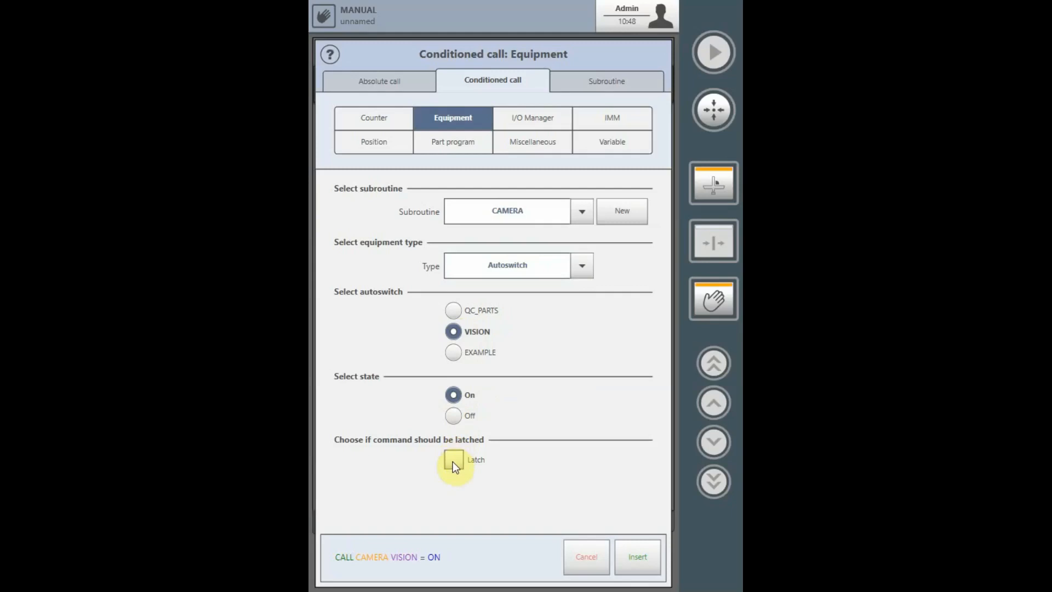
{"action": "left_click", "coordinate": [454, 459]}
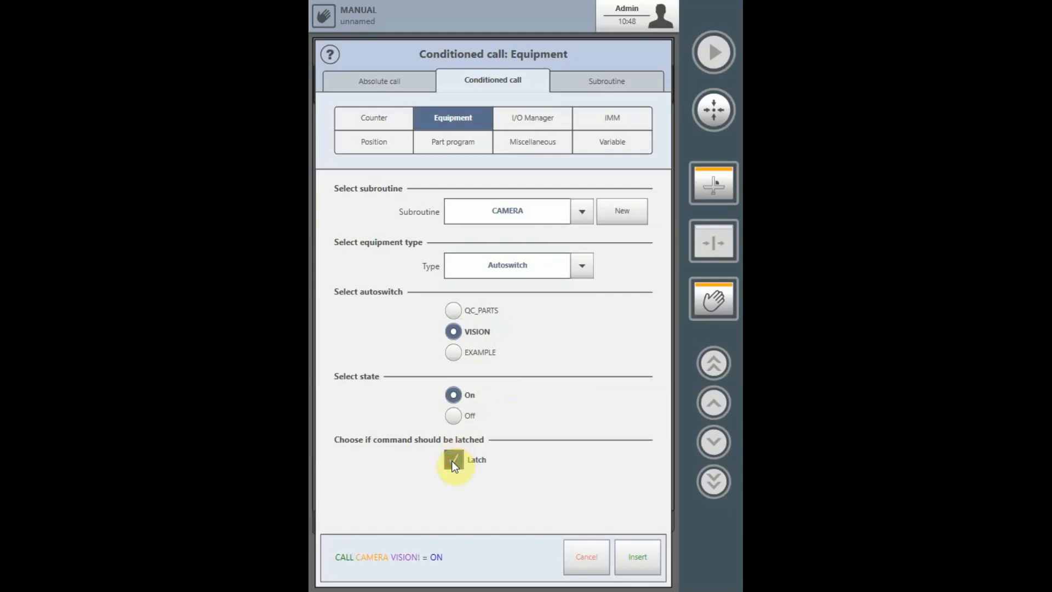
{"action": "left_click", "coordinate": [453, 459]}
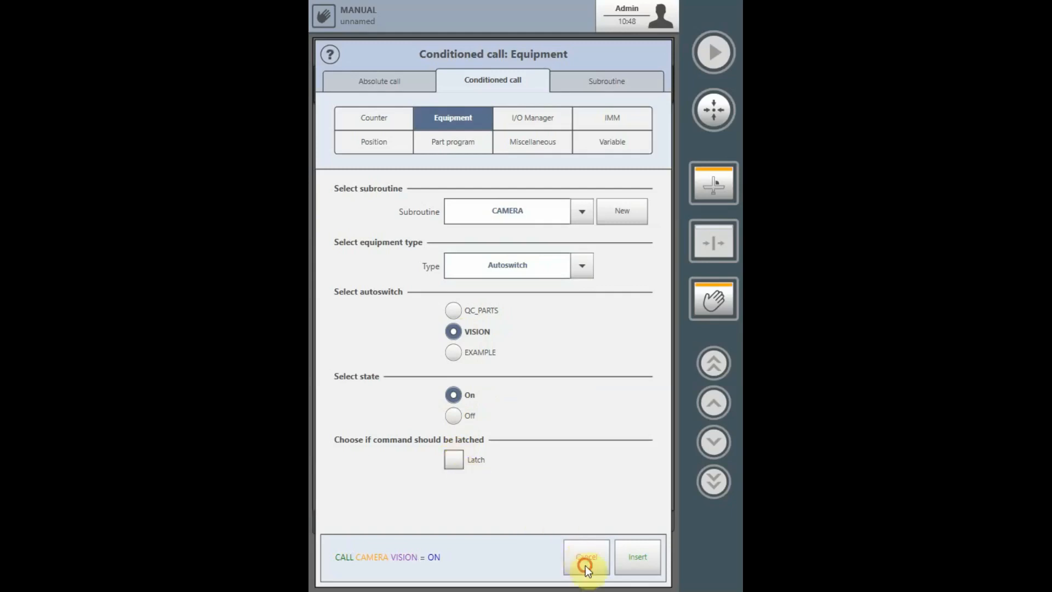
{"action": "left_click", "coordinate": [636, 557]}
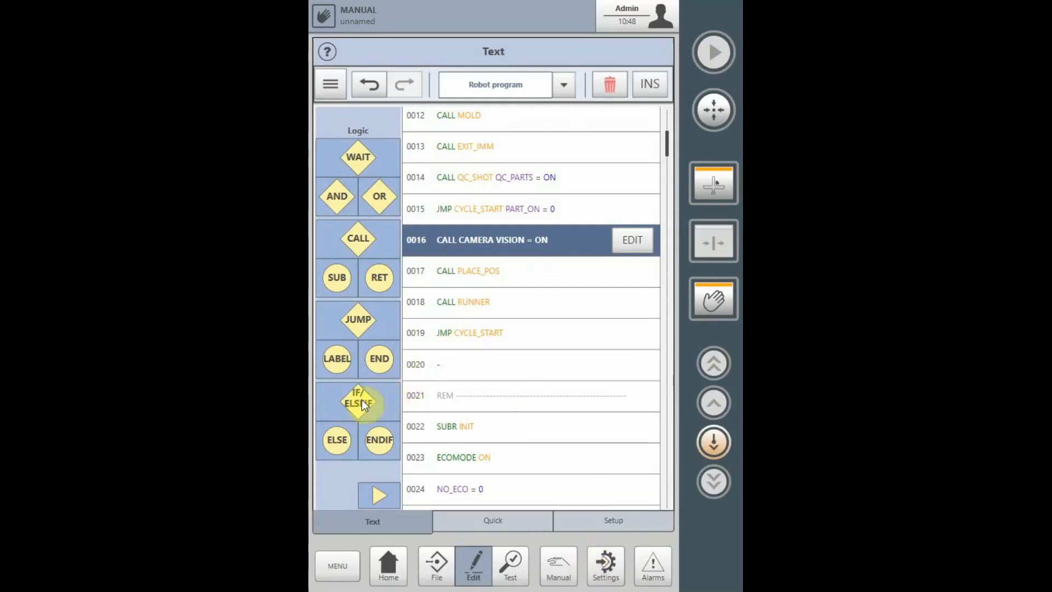
{"action": "left_click", "coordinate": [358, 398]}
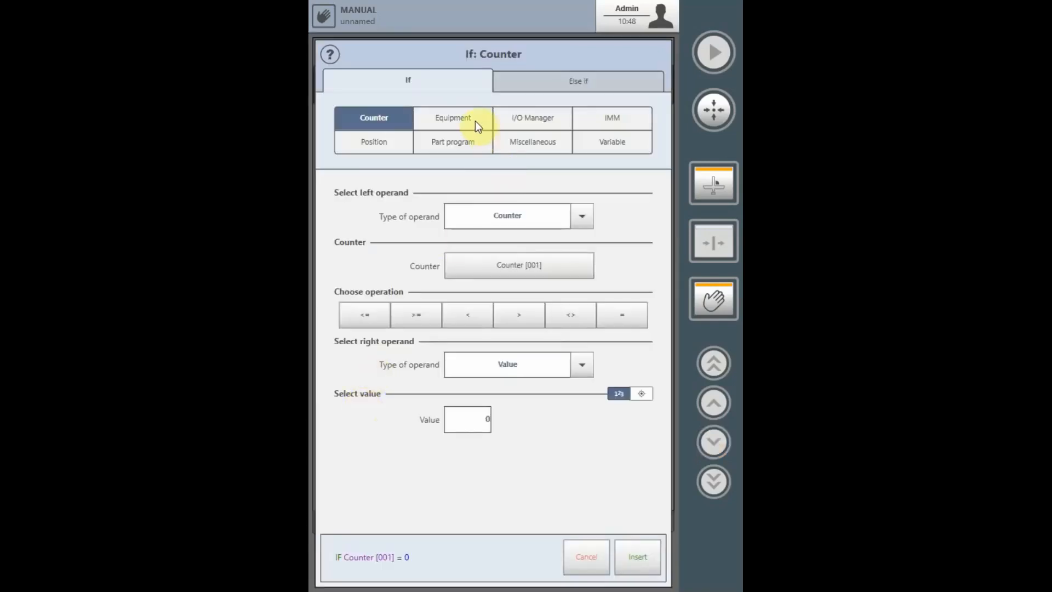
{"action": "left_click", "coordinate": [453, 117]}
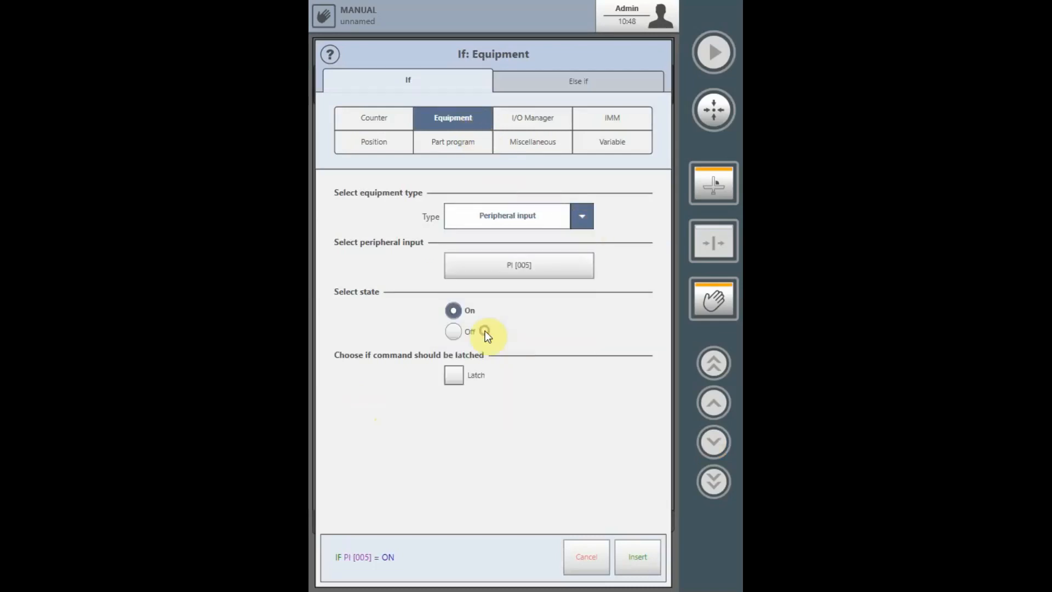
{"action": "left_click", "coordinate": [581, 216]}
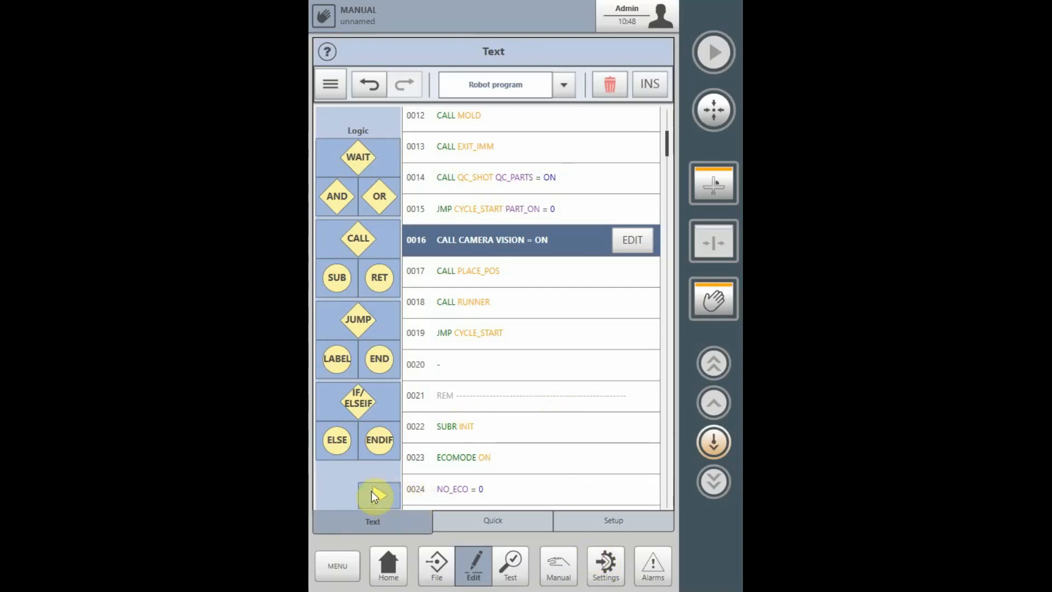
- Page to the More commands panel and start an Autoswitch state command
{"action": "left_click", "coordinate": [375, 495]}
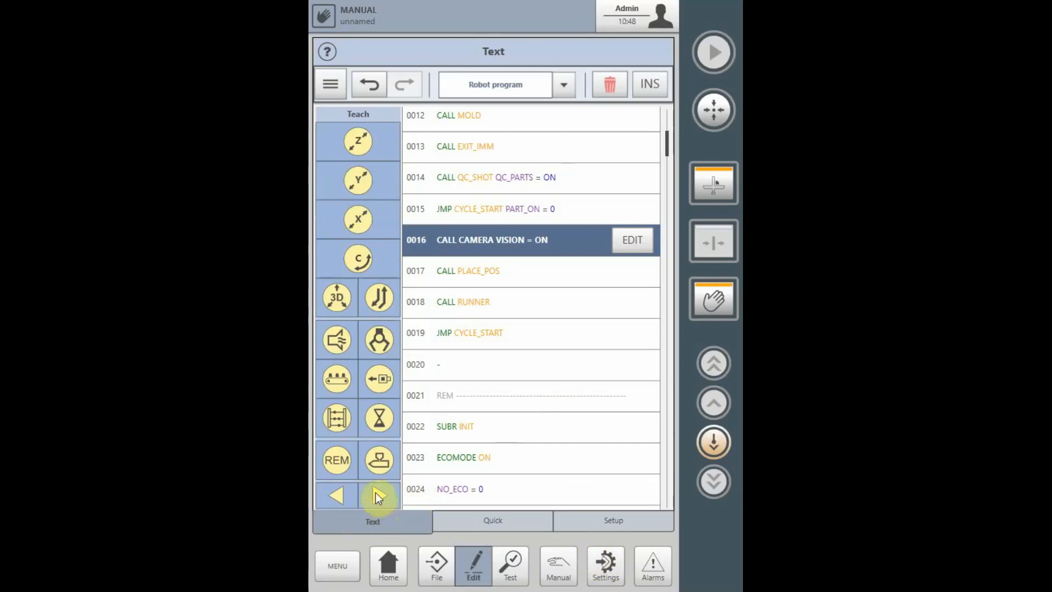
{"action": "left_click", "coordinate": [378, 495]}
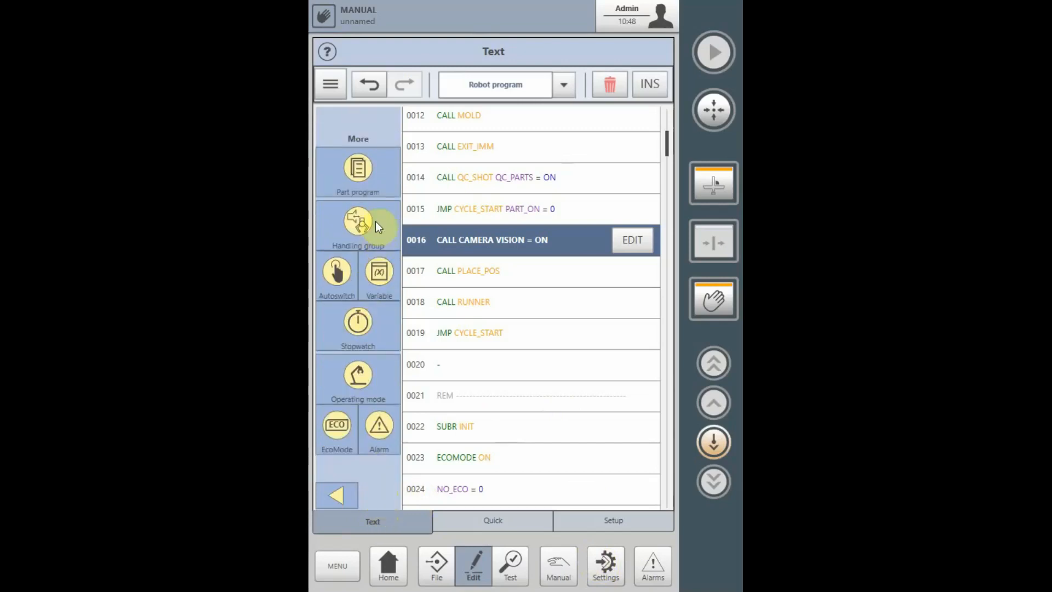
{"action": "mouse_move", "coordinate": [336, 276]}
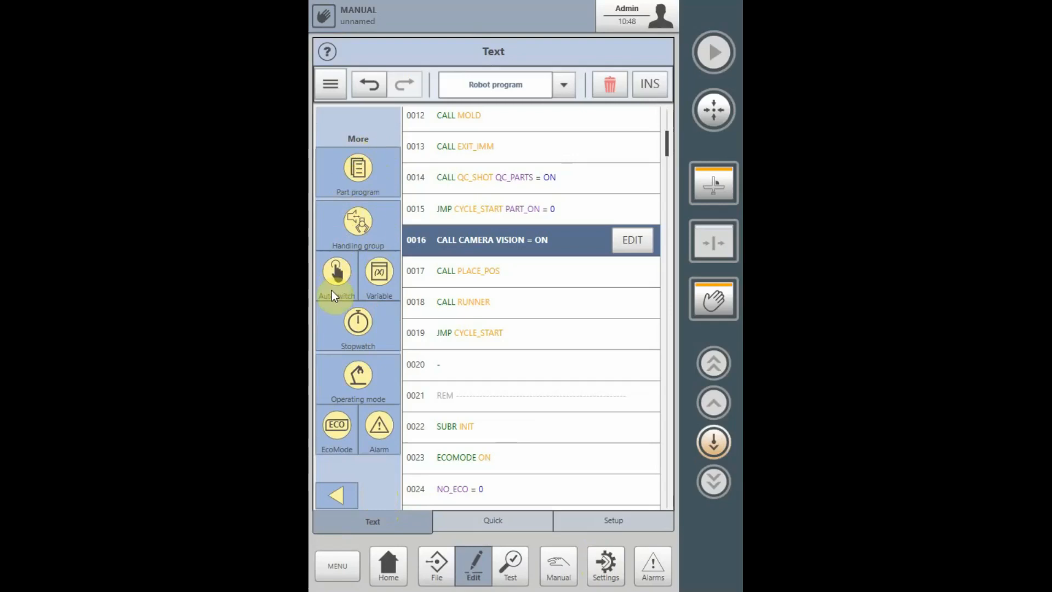
{"action": "mouse_move", "coordinate": [343, 294]}
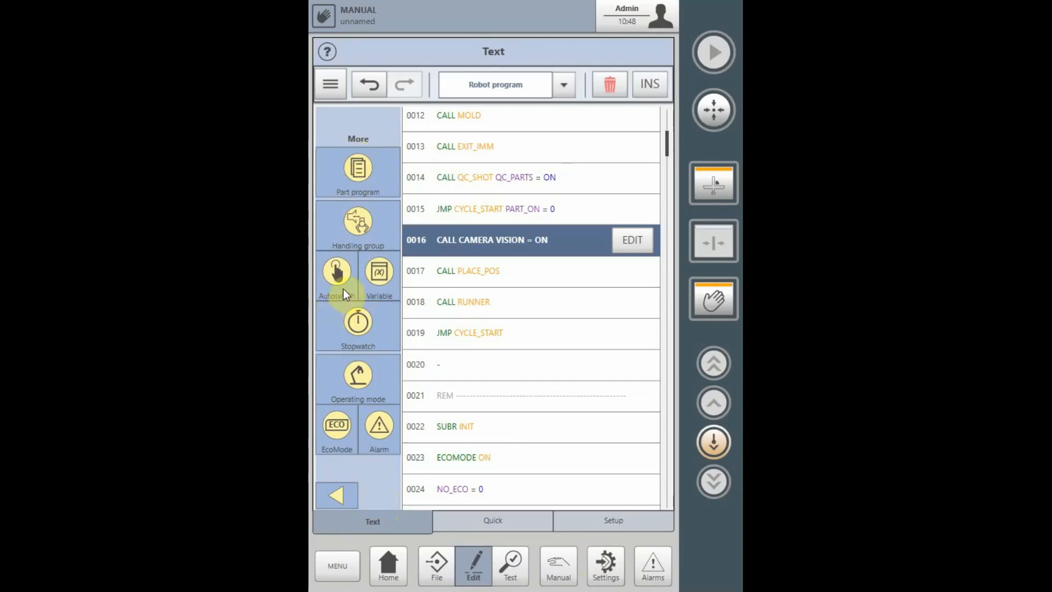
{"action": "left_click", "coordinate": [337, 275]}
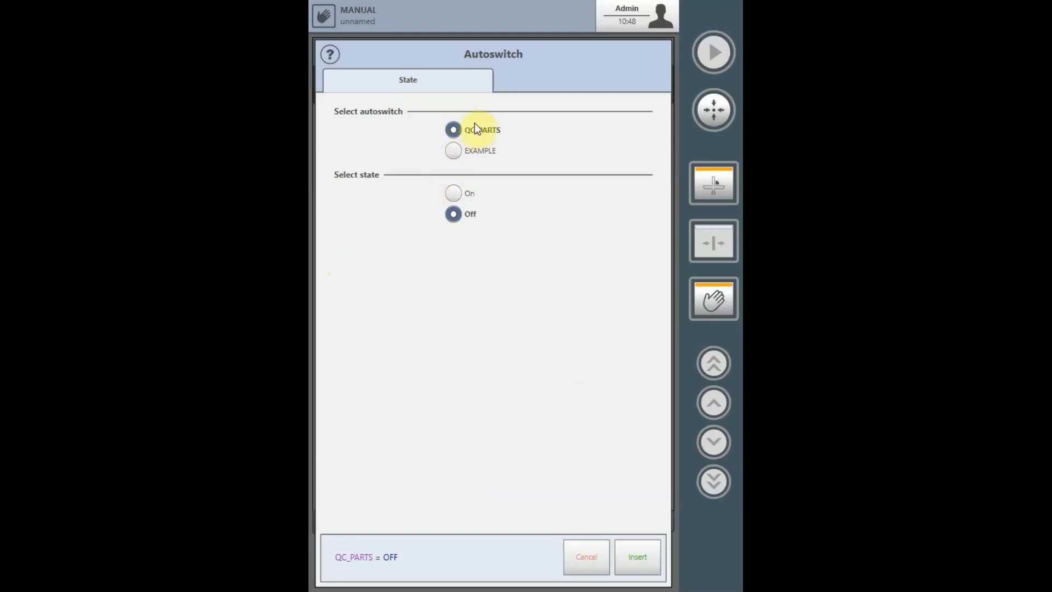
{"action": "mouse_move", "coordinate": [467, 149]}
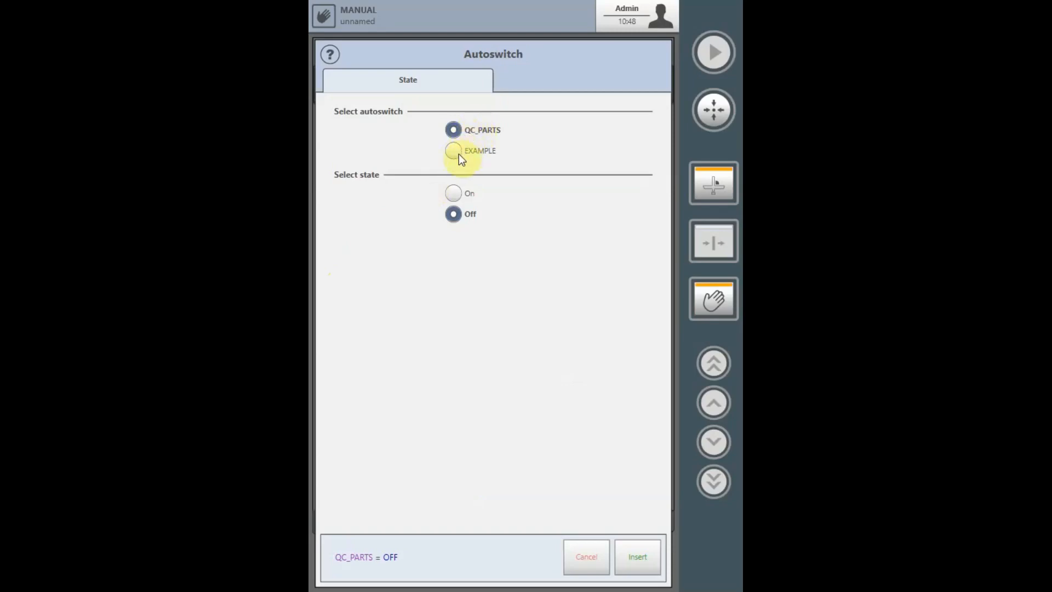
- Target the EXAMPLE autoswitch so the command reads EXAMPLE = OFF
{"action": "left_click", "coordinate": [453, 151]}
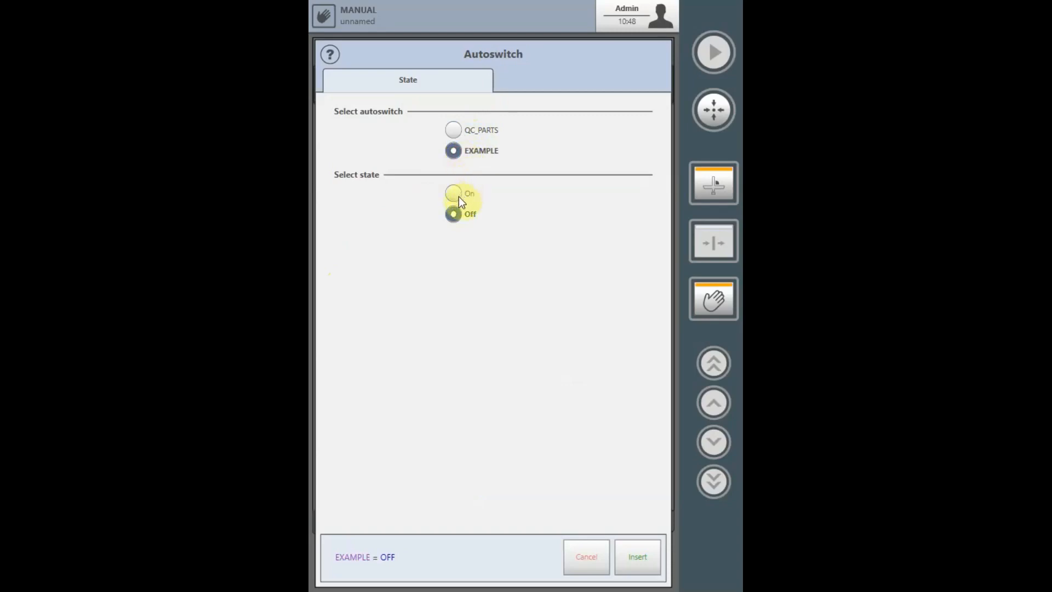
{"action": "mouse_move", "coordinate": [455, 220]}
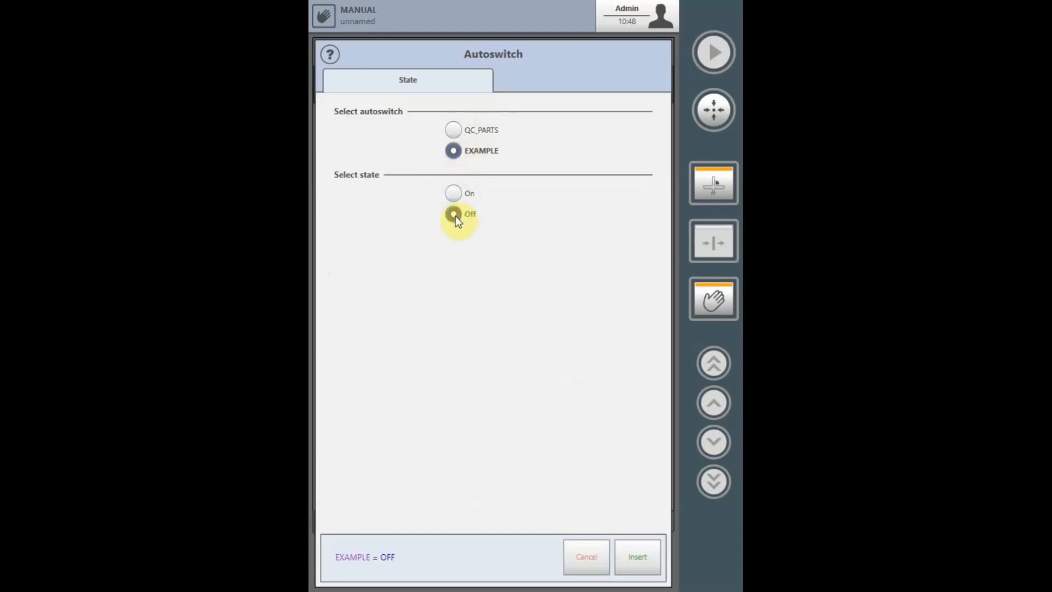